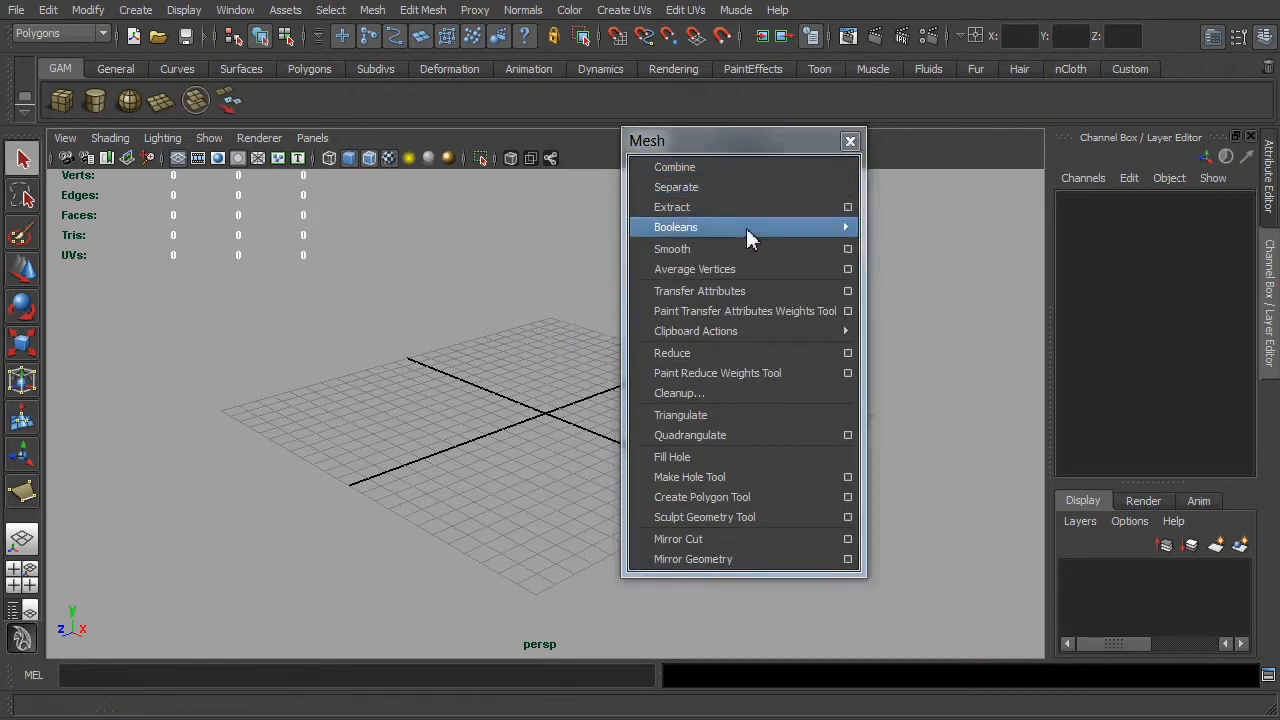
# - Tear off the Edit Mesh menu into its own floating window
pyautogui.click(424, 10)
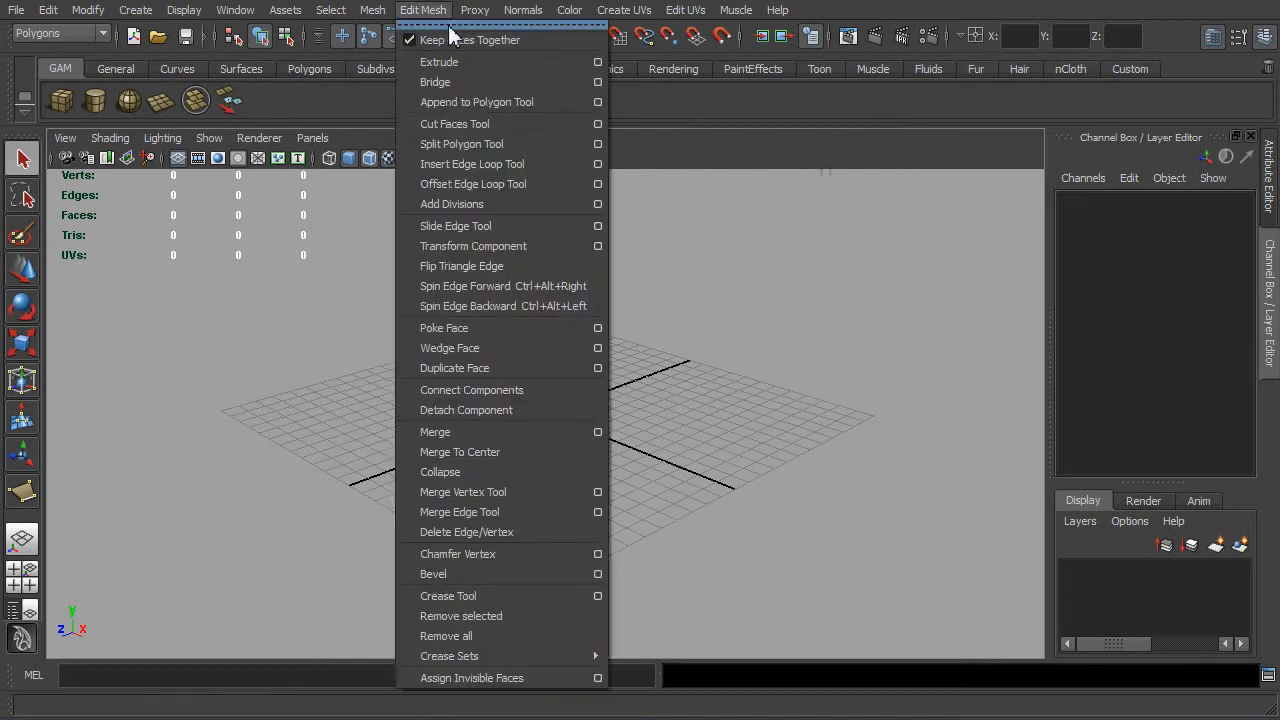
pyautogui.click(456, 144)
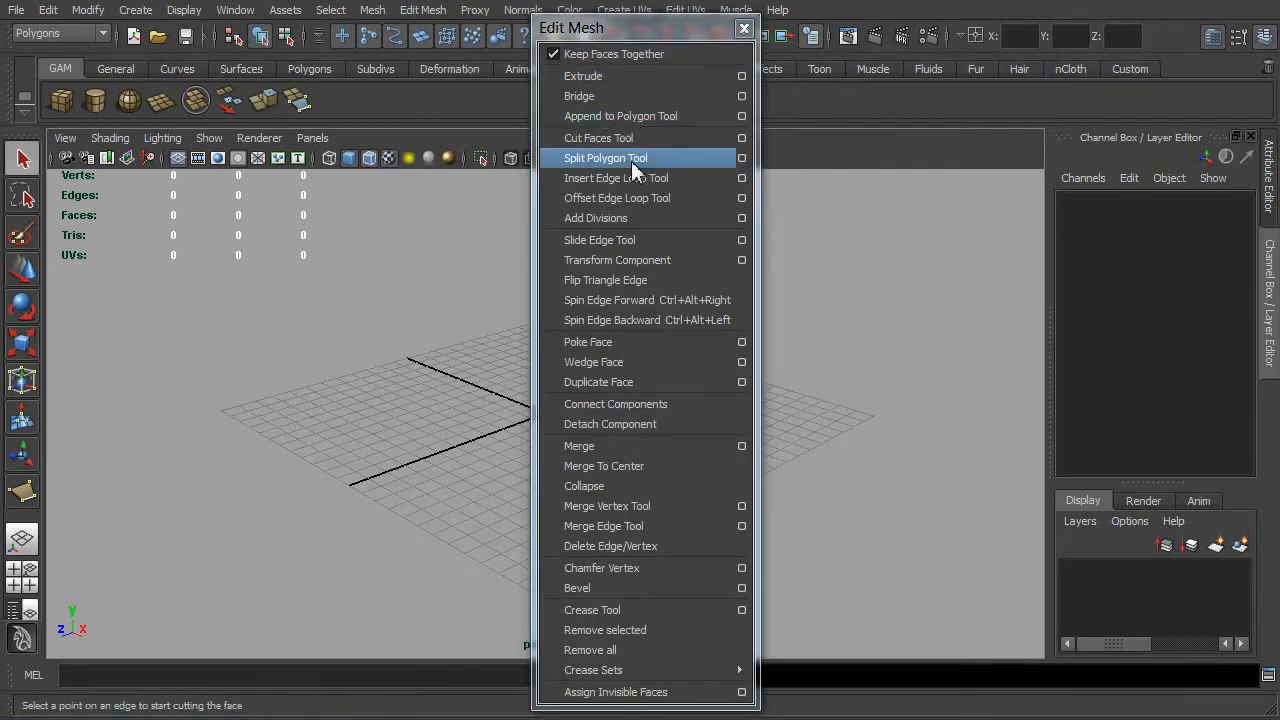
pyautogui.moveTo(676, 466)
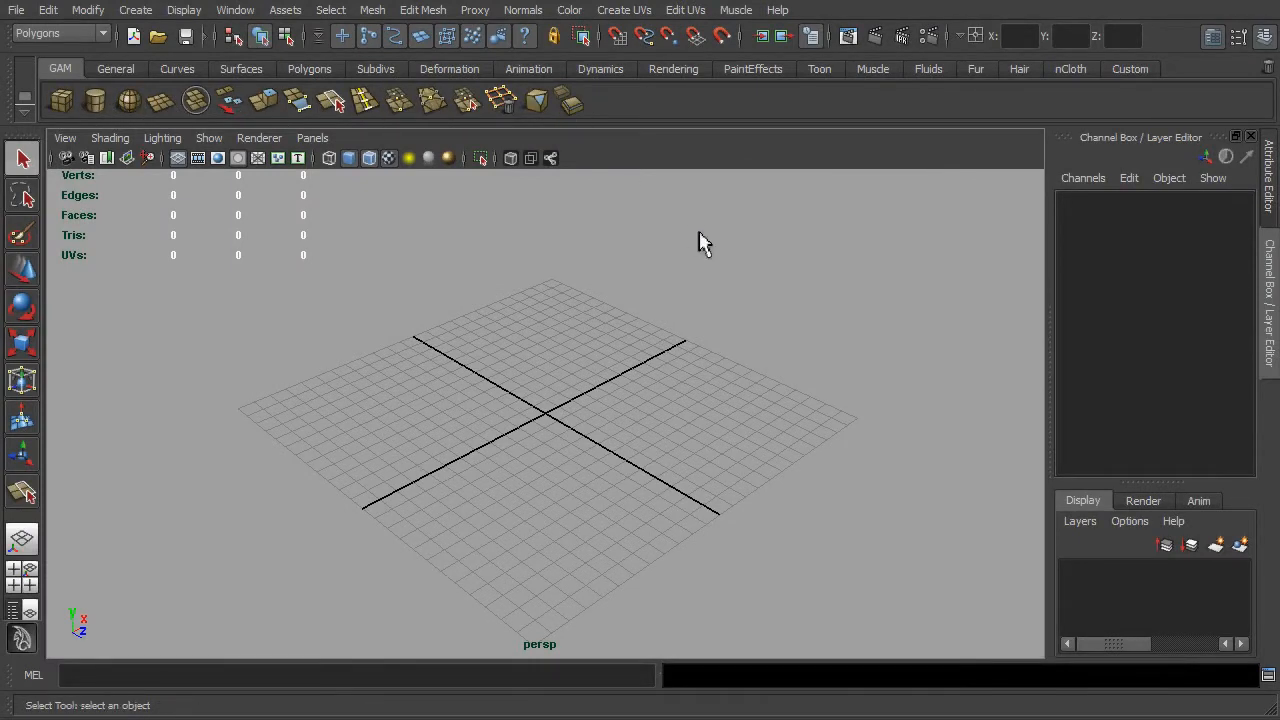
pyautogui.moveTo(940, 350)
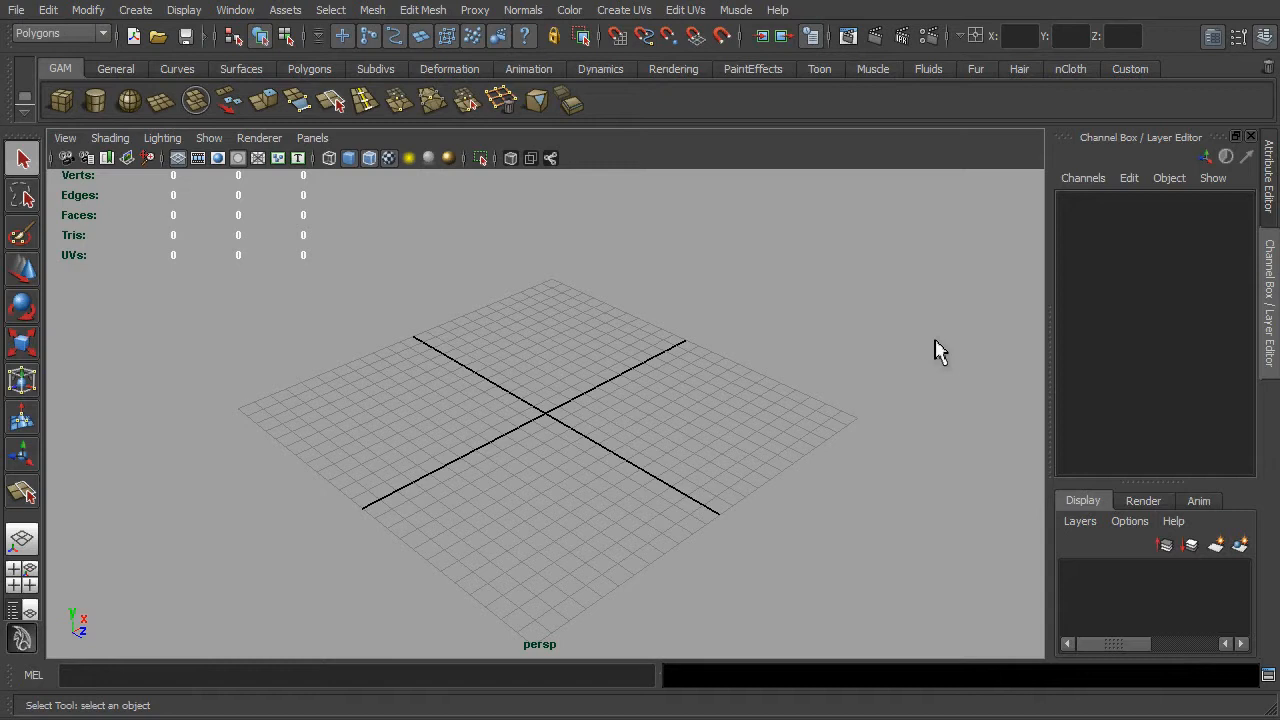
pyautogui.moveTo(924, 356)
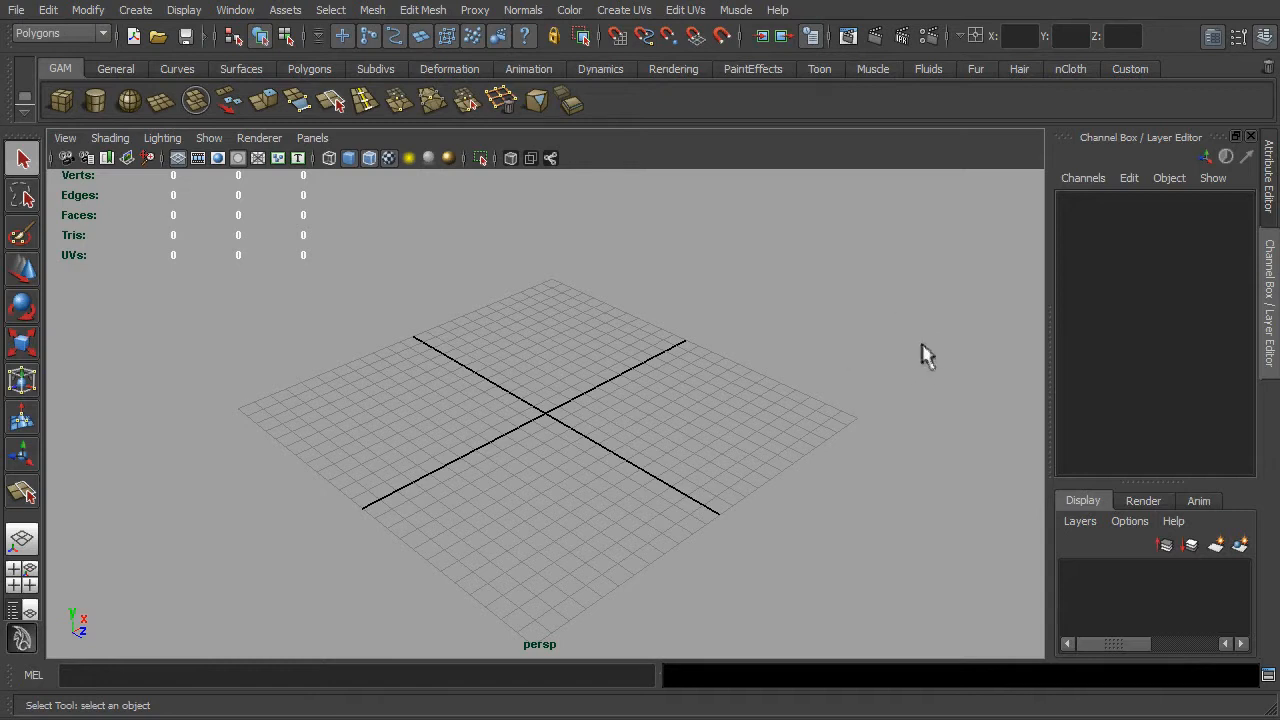
pyautogui.moveTo(290, 284)
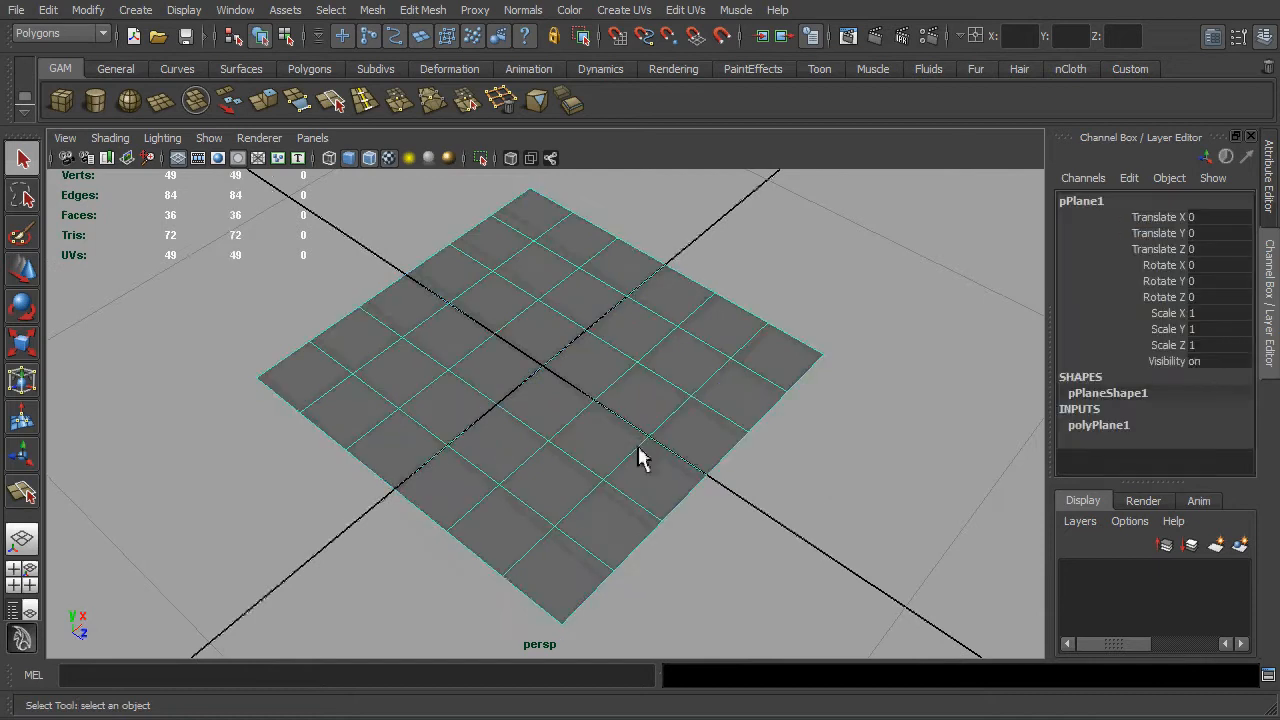
# - Switch pPlane1 to Face mode and pick twelve faces in its middle
pyautogui.rightClick(640, 456)
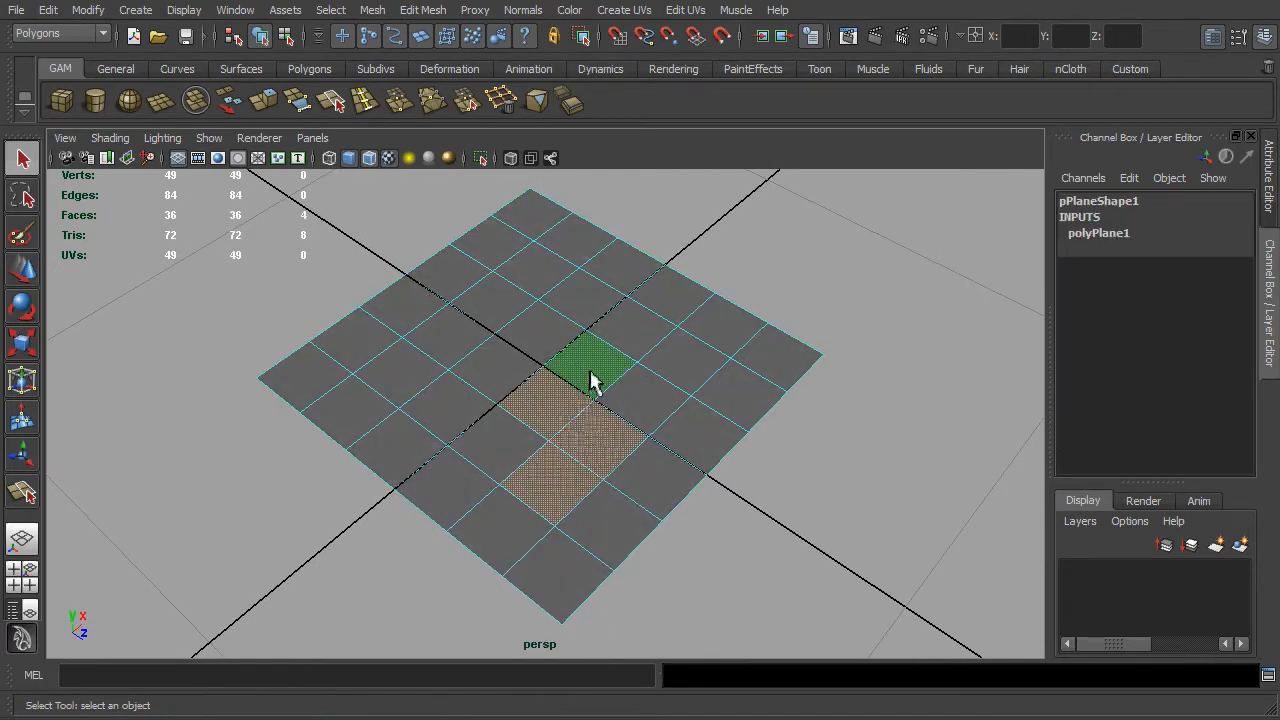
pyautogui.click(650, 400)
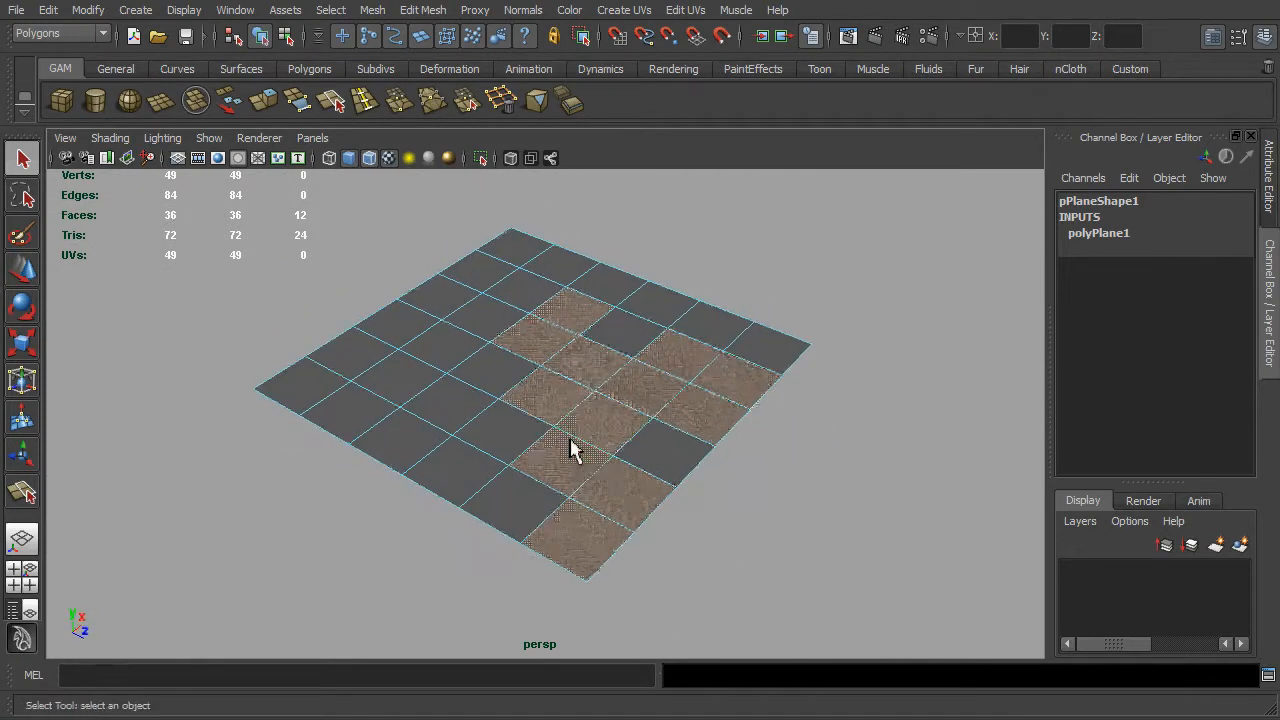
# - Run Mesh > Extract to split the twelve selected faces off the plane
pyautogui.click(372, 10)
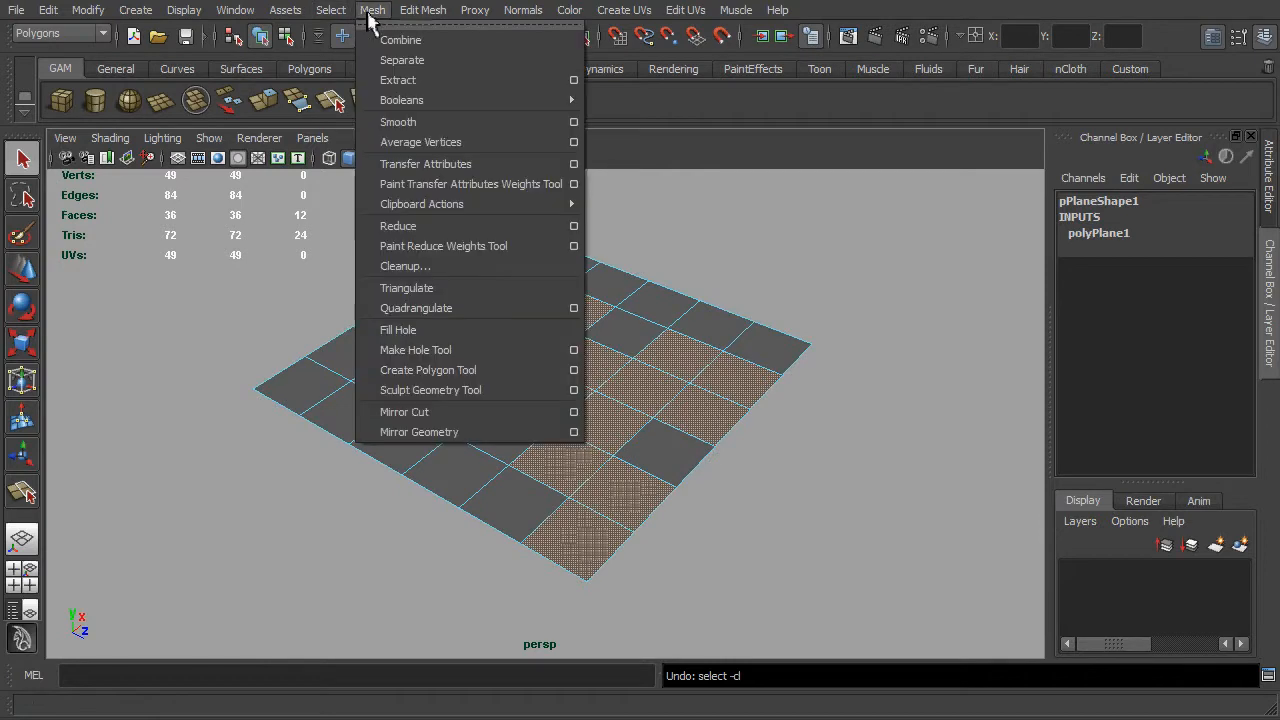
pyautogui.moveTo(396, 80)
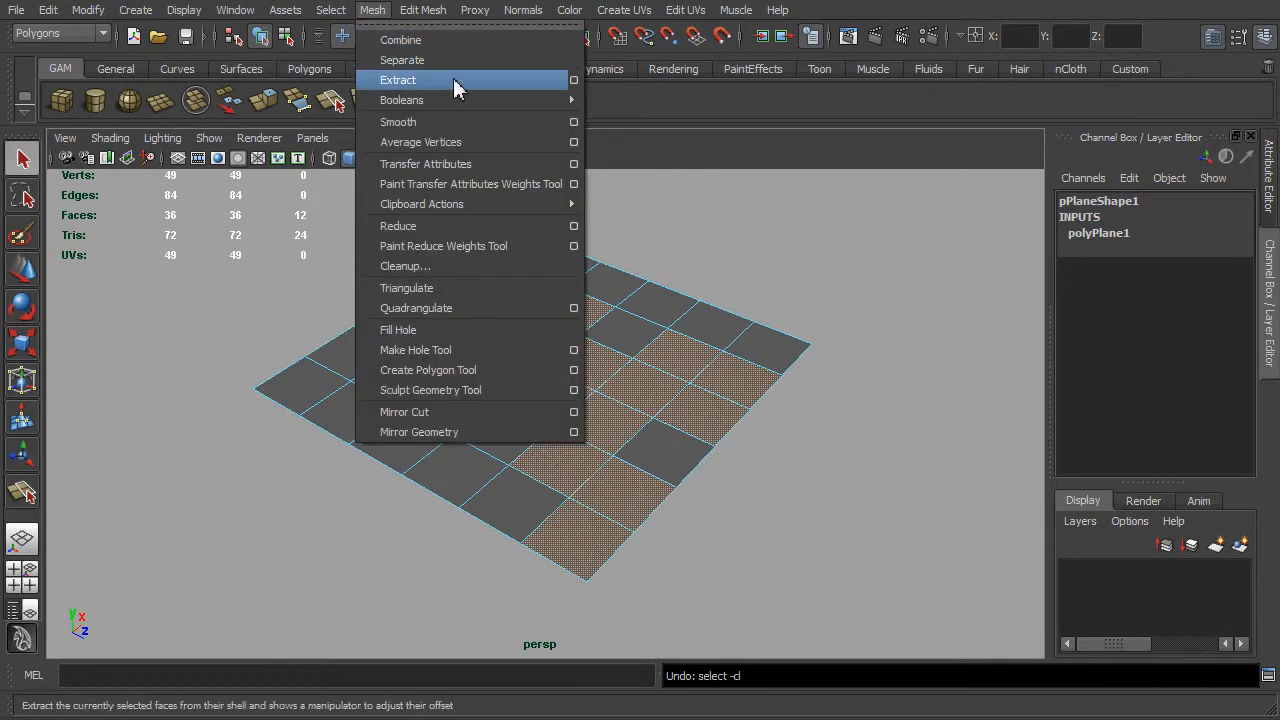
pyautogui.click(400, 60)
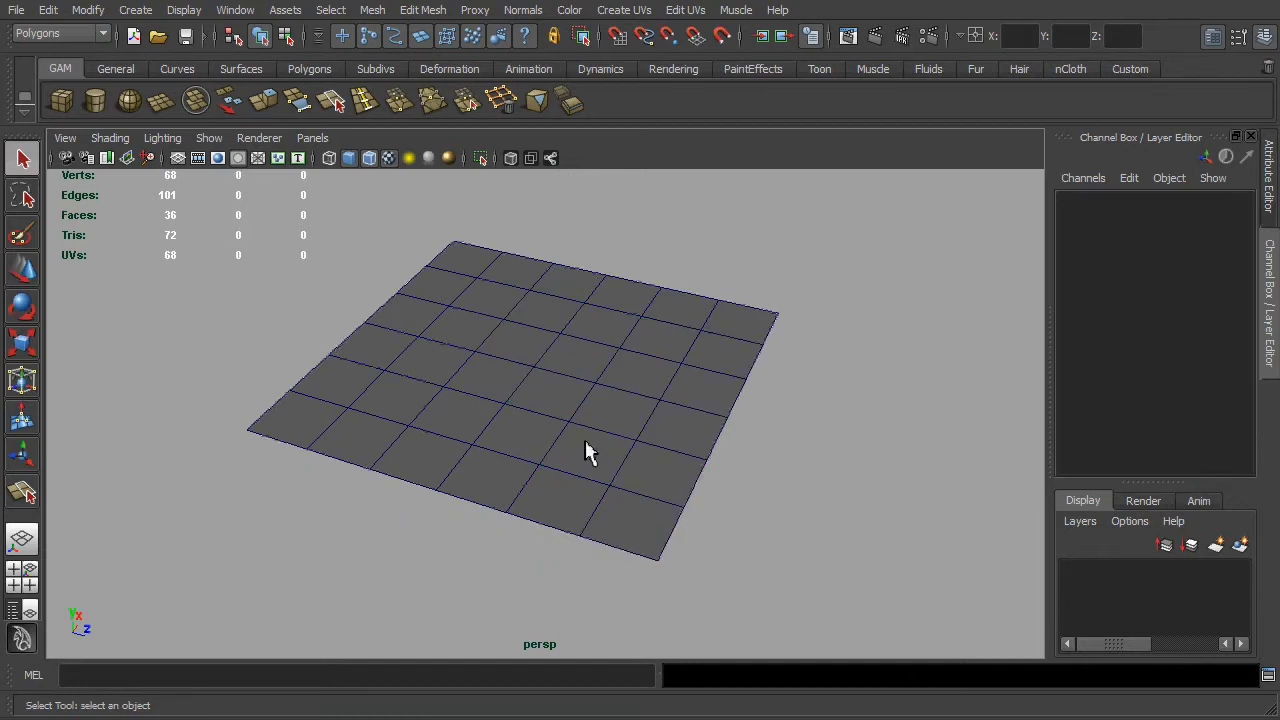
# - Select both split pieces and combine them back into one object, polySurface14
pyautogui.click(600, 450)
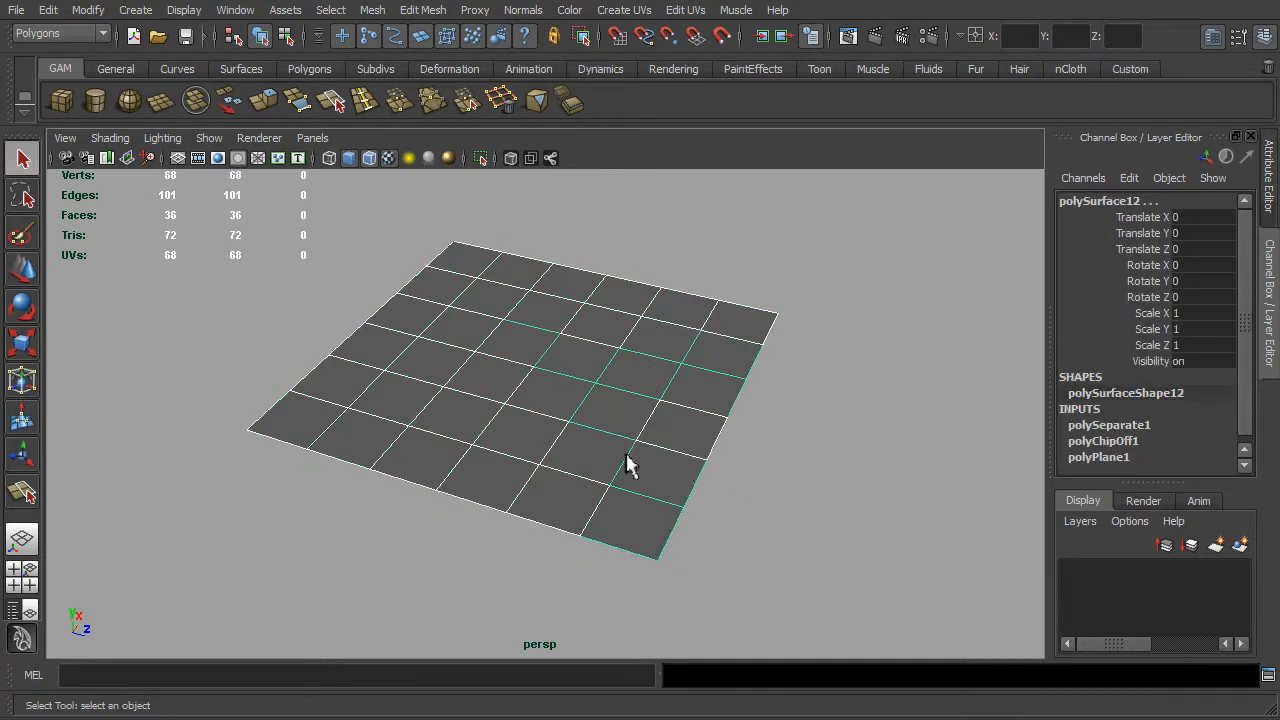
pyautogui.moveTo(200, 130)
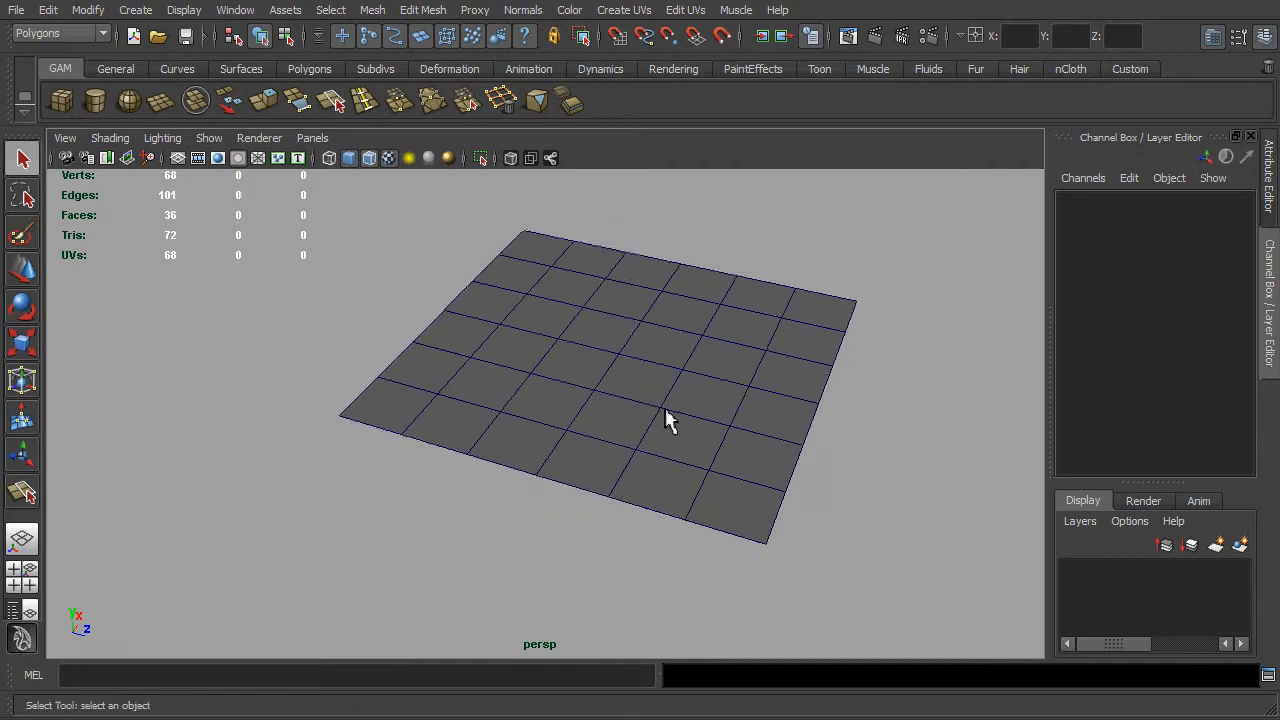
pyautogui.moveTo(670, 420); pyautogui.dragTo(636, 450)
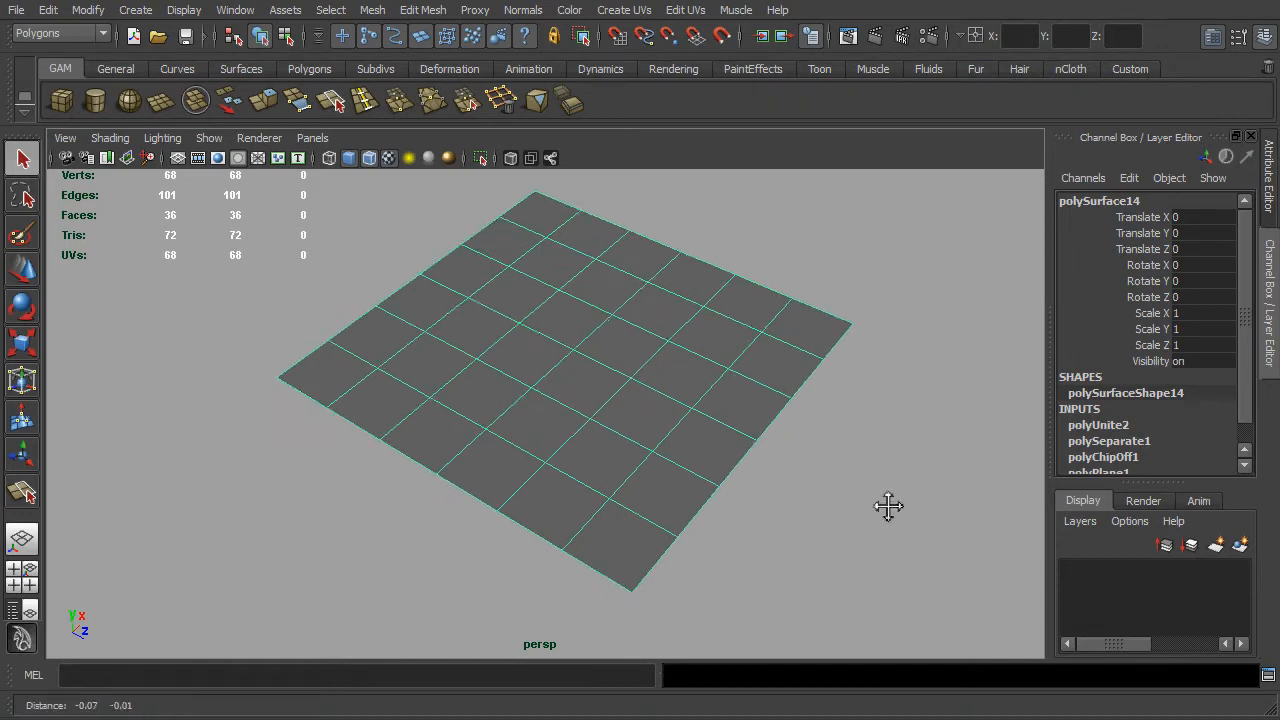
pyautogui.moveTo(888, 508); pyautogui.dragTo(852, 524)
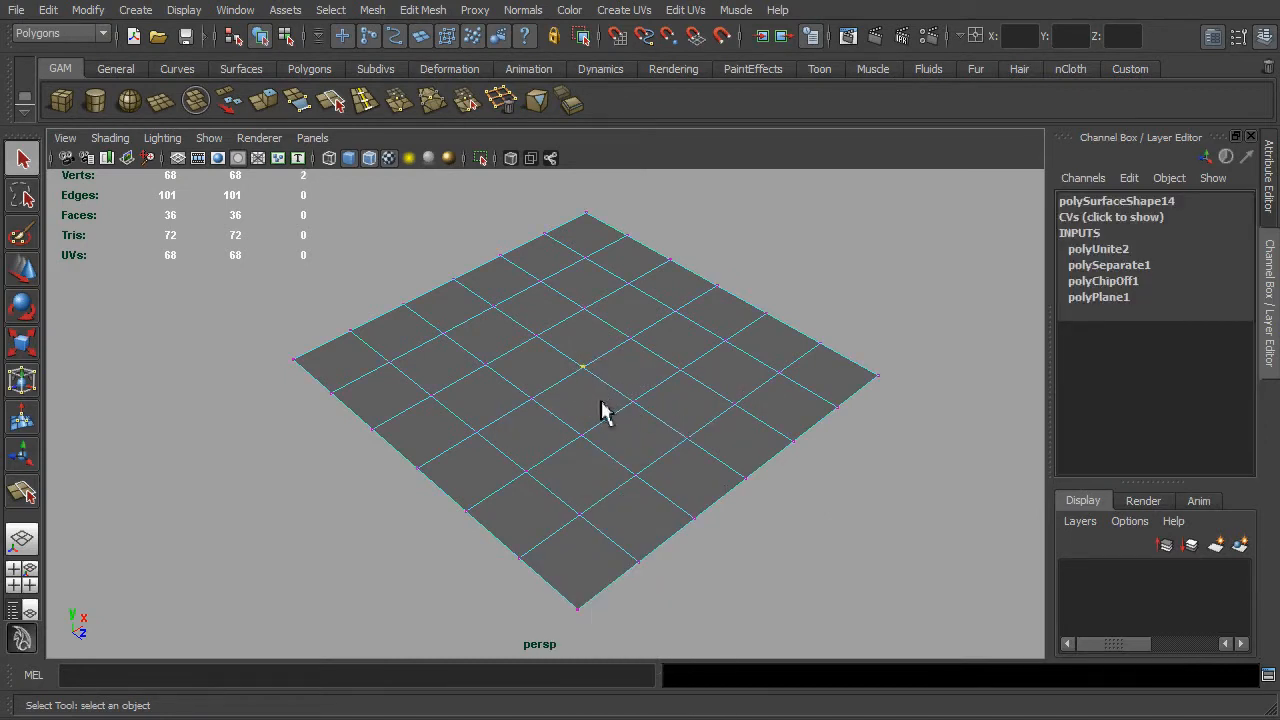
pyautogui.moveTo(664, 384)
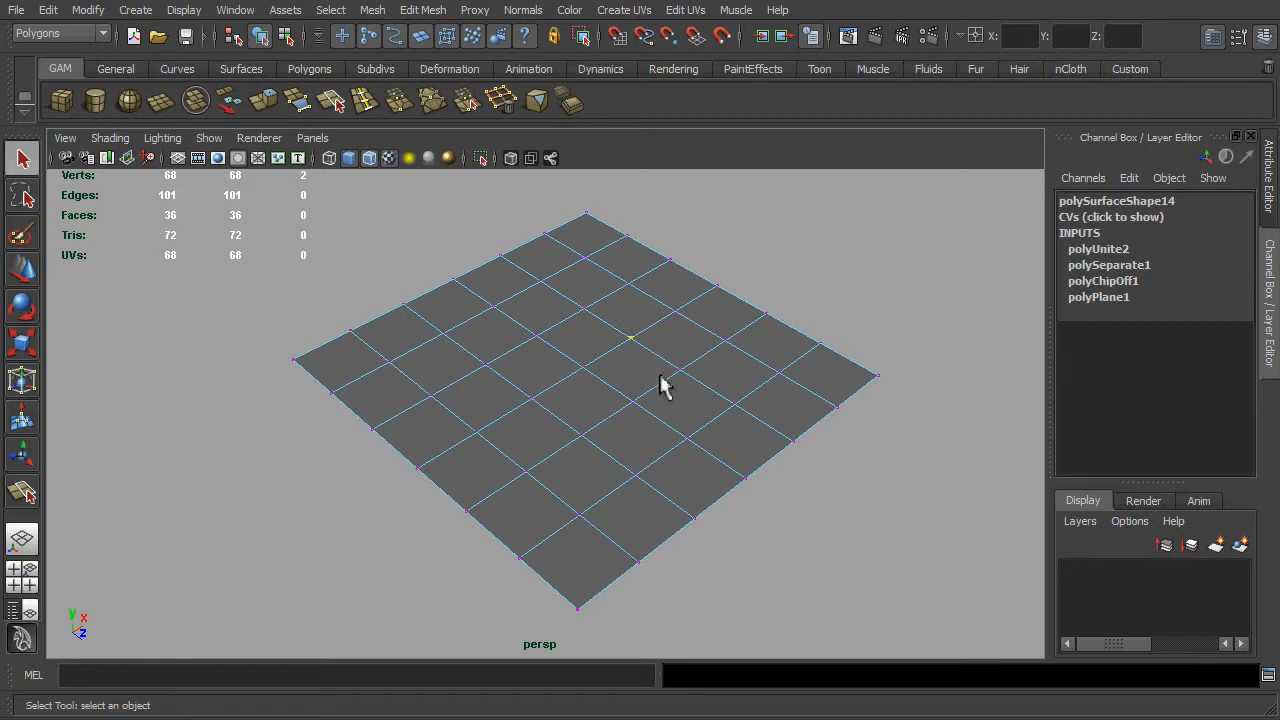
pyautogui.moveTo(636, 464)
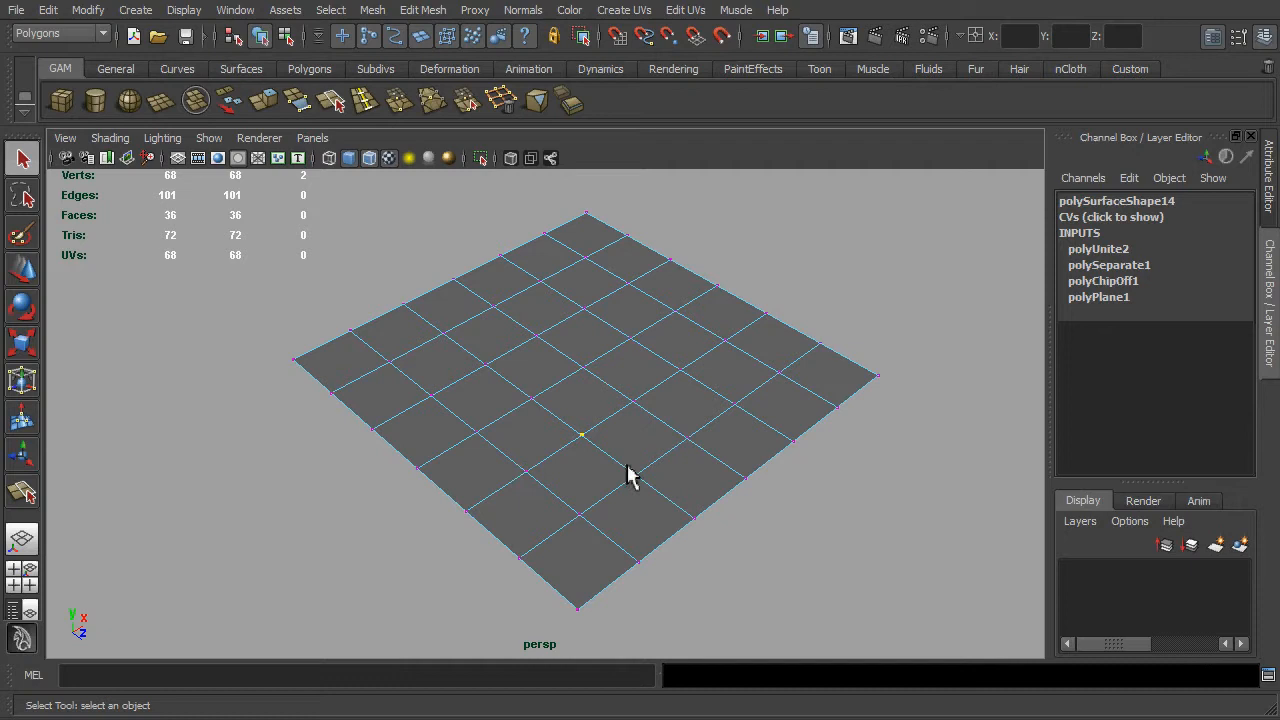
pyautogui.moveTo(700, 468)
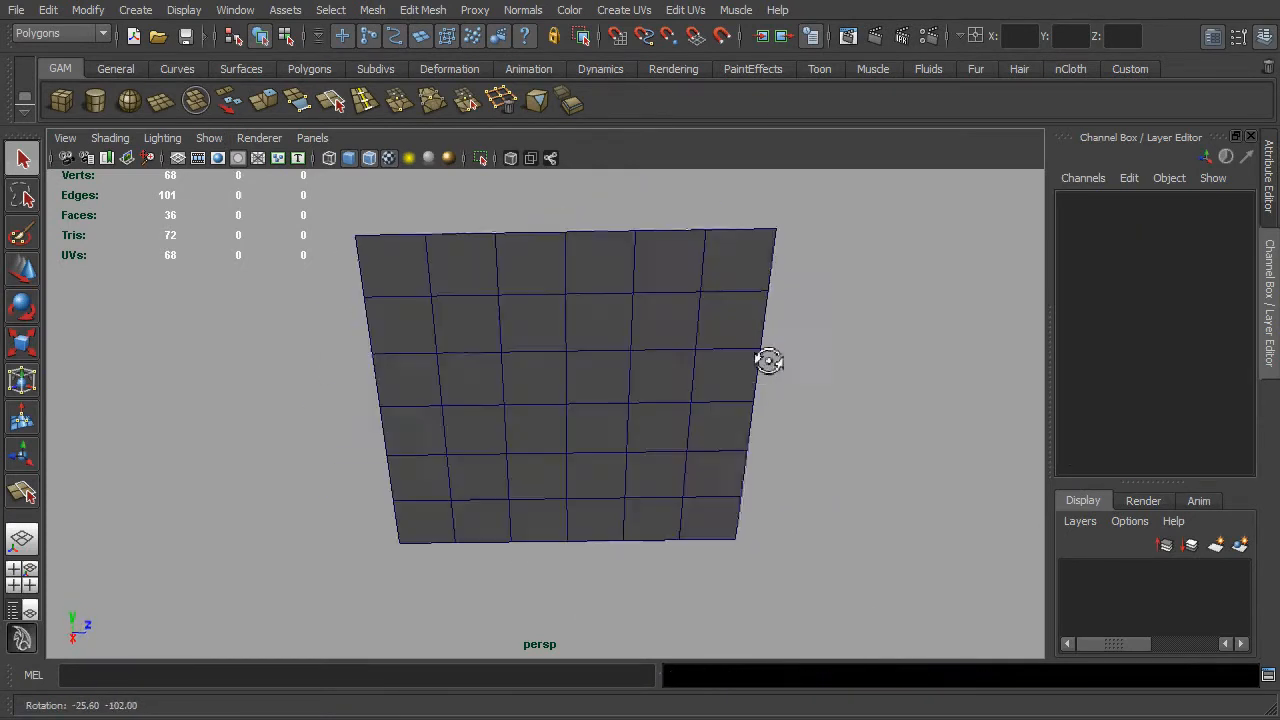
# - Enable Backface Culling on the plane and orbit under and back above it to check
pyautogui.click(110, 138)
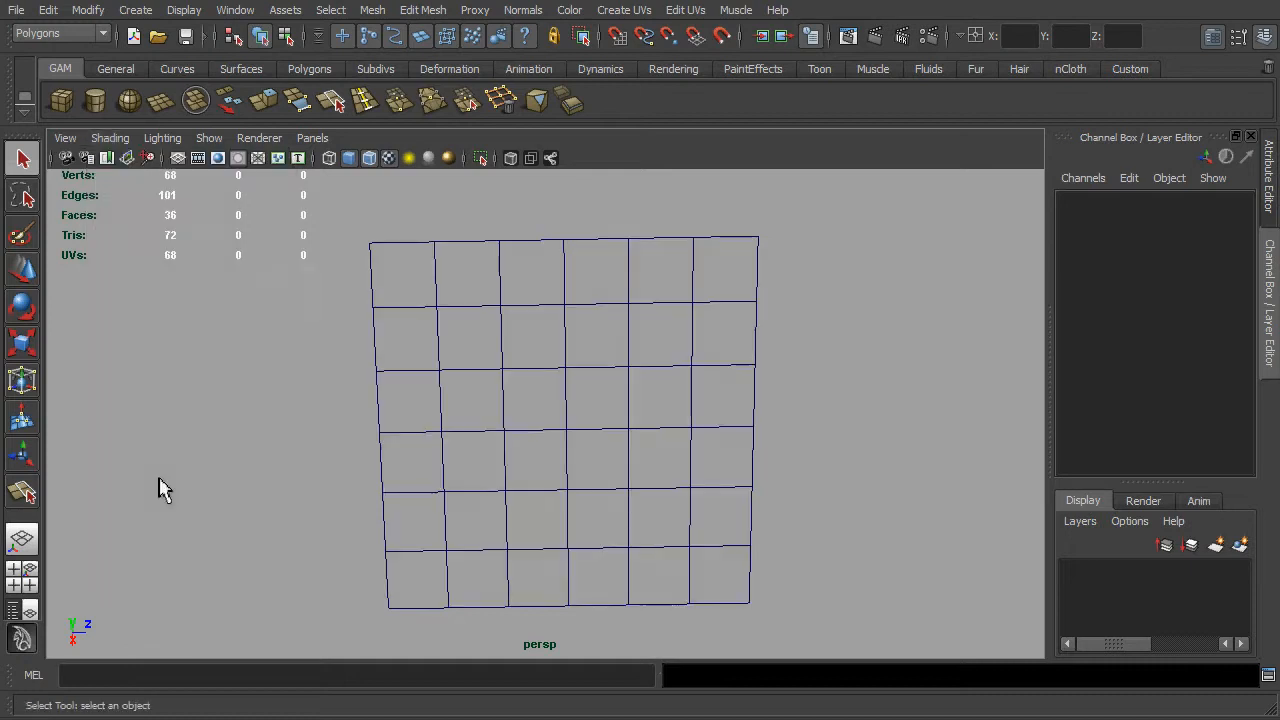
pyautogui.click(110, 136)
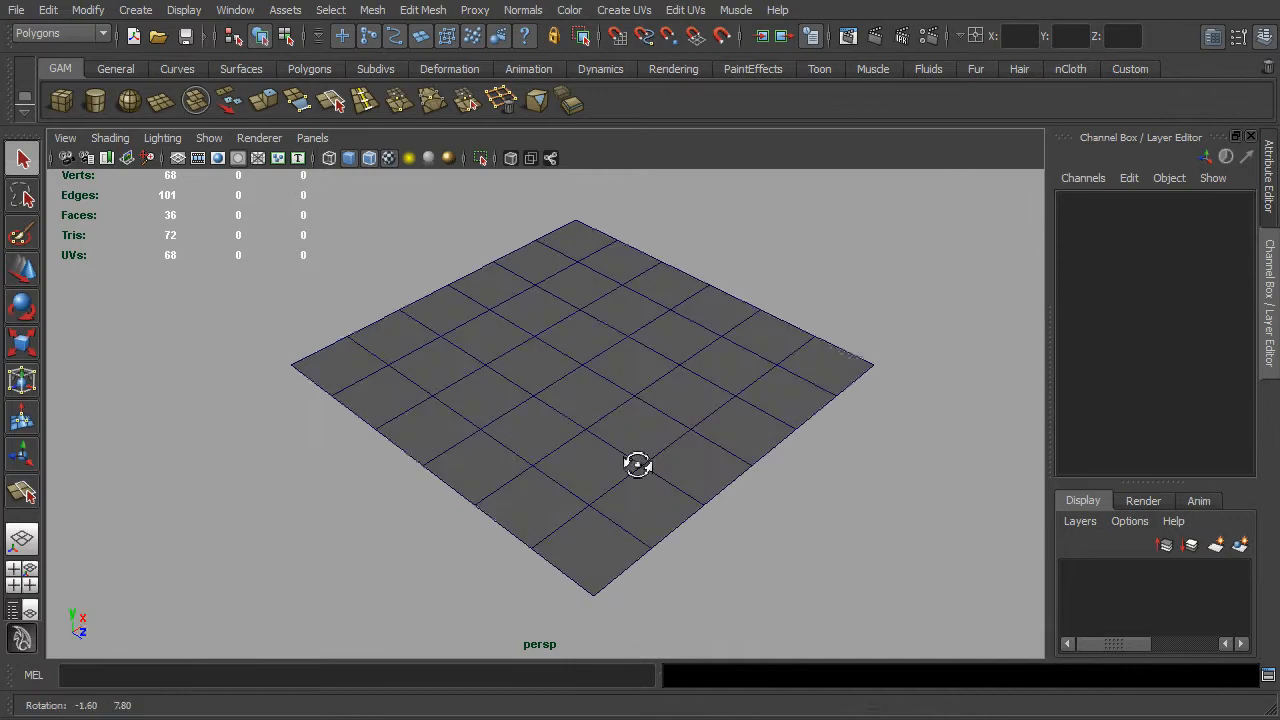
pyautogui.moveTo(640, 464); pyautogui.dragTo(630, 464)
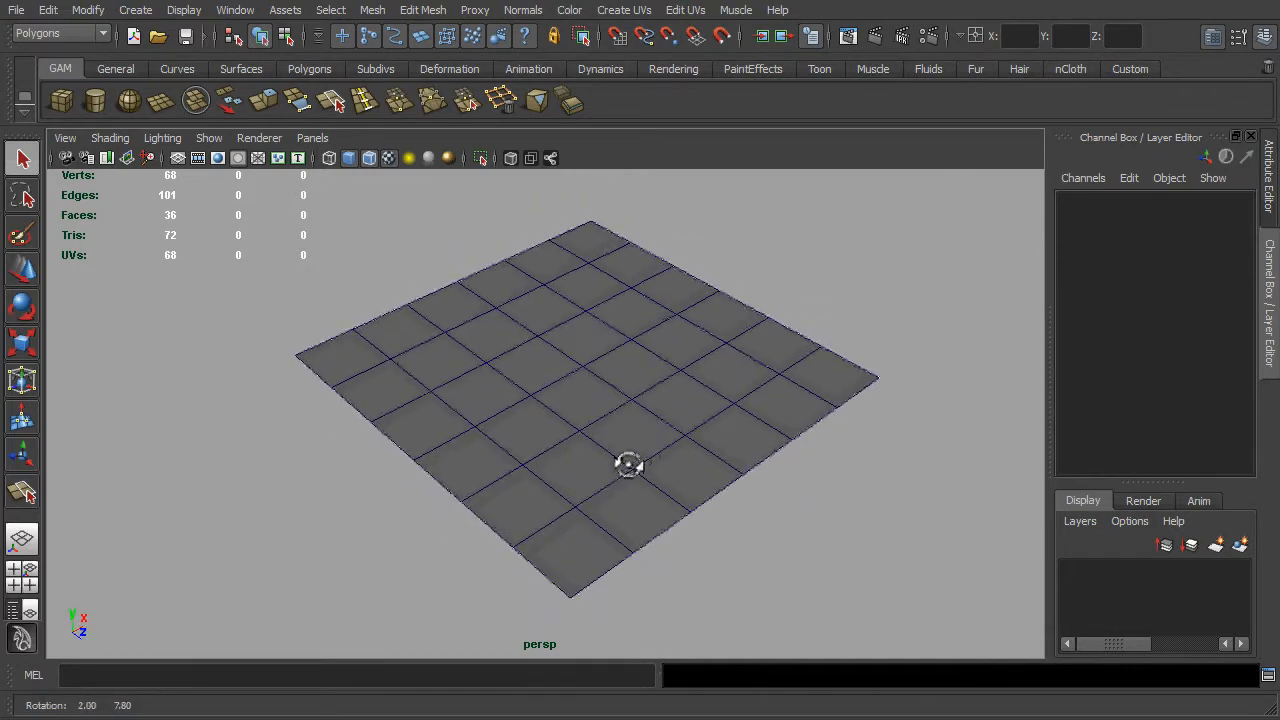
pyautogui.moveTo(628, 464); pyautogui.dragTo(692, 478)
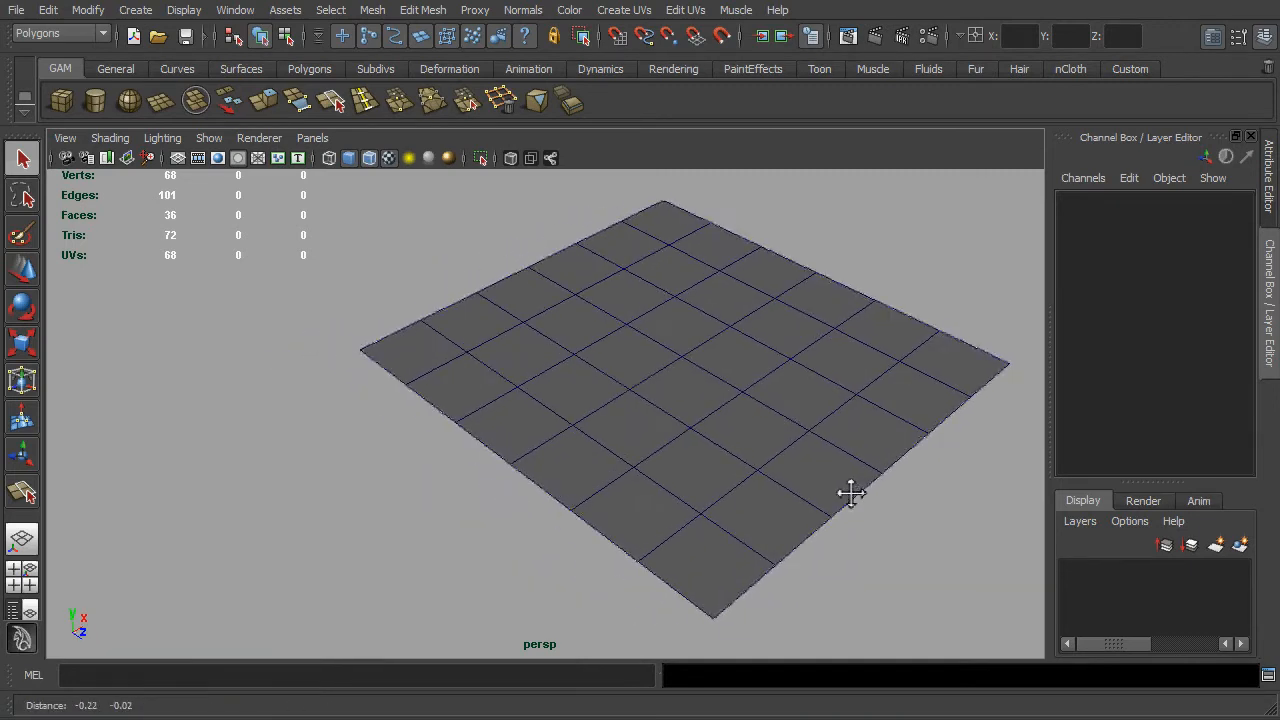
pyautogui.moveTo(850, 492); pyautogui.dragTo(836, 500)
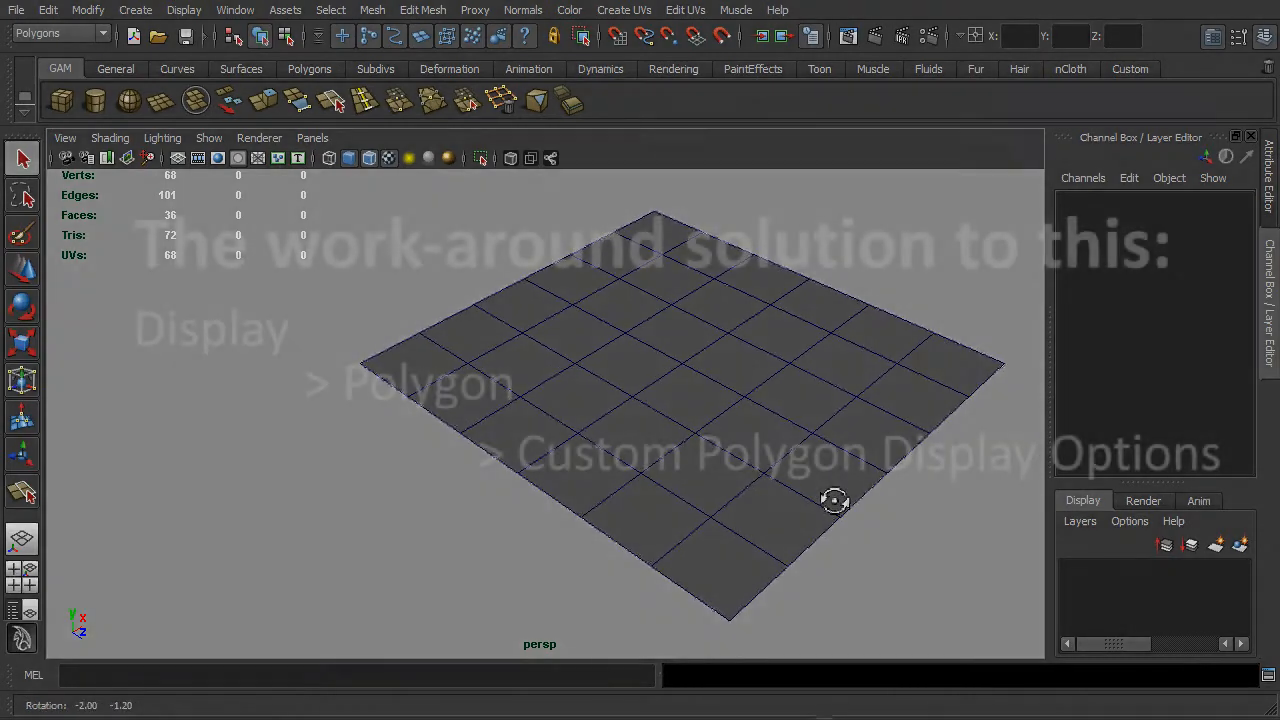
pyautogui.click(184, 10)
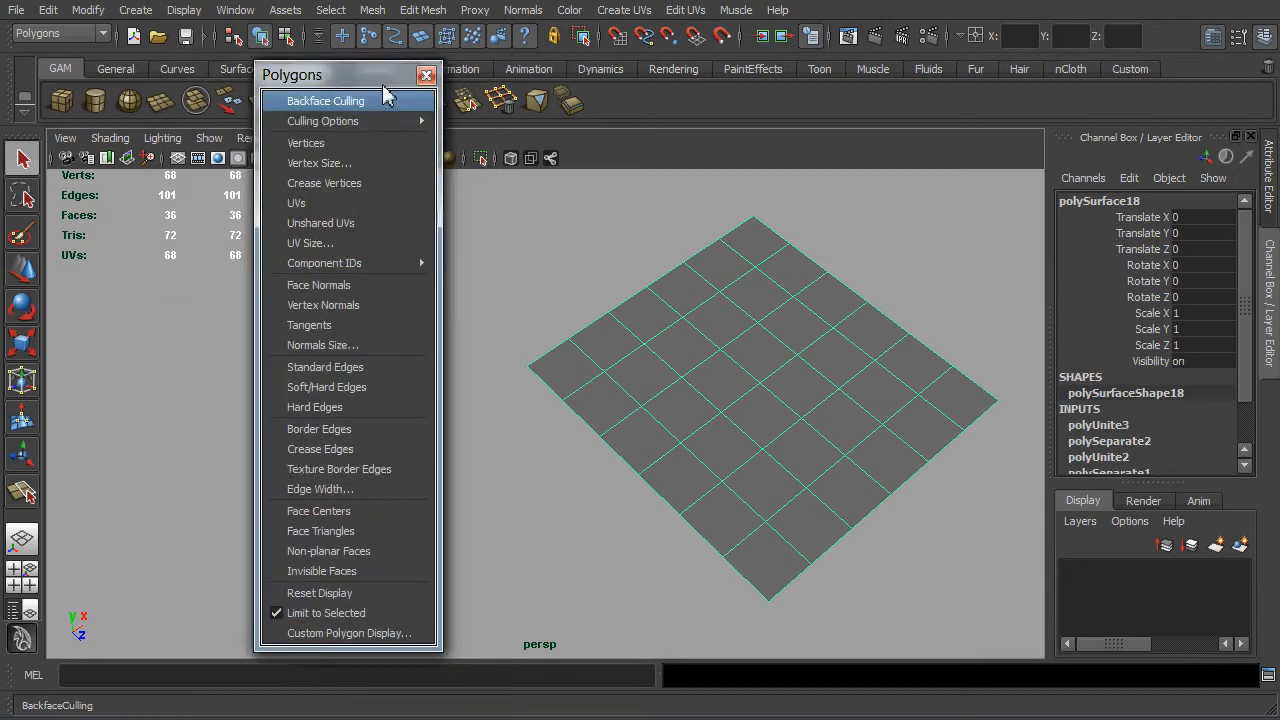
pyautogui.moveTo(348, 632)
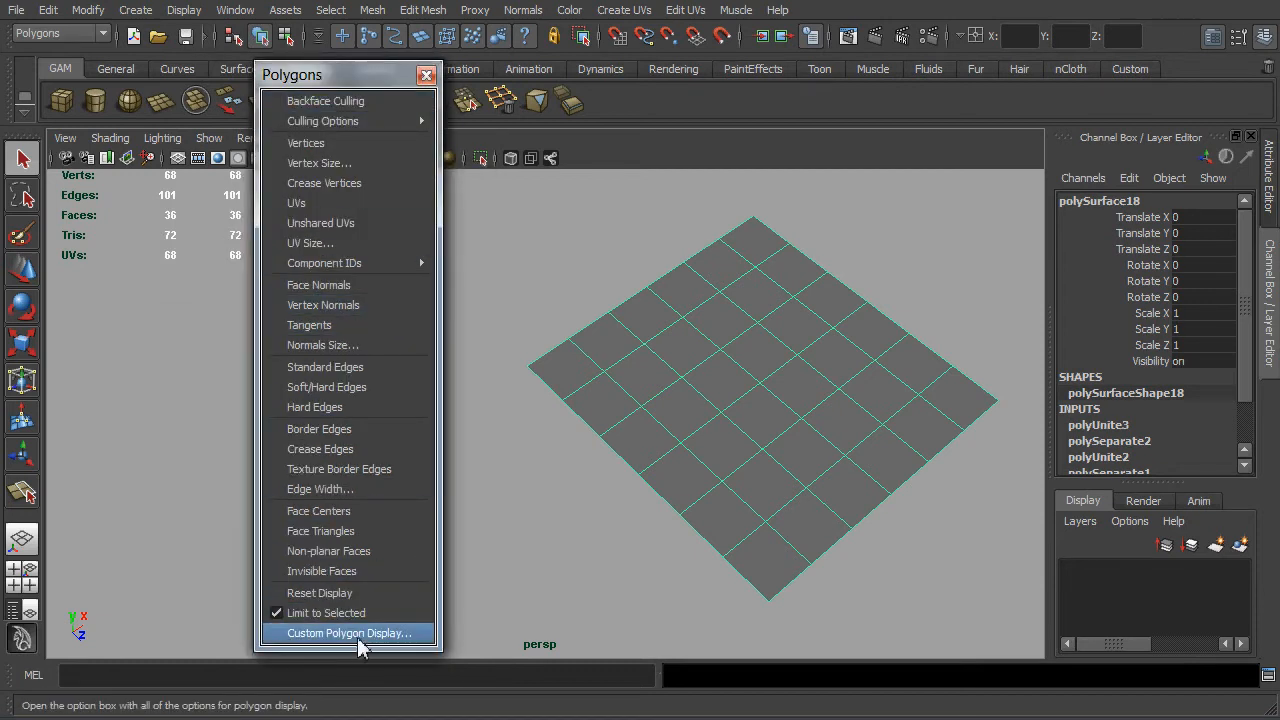
# - Open Custom Polygon Display Options and reset its settings to defaults
pyautogui.click(348, 632)
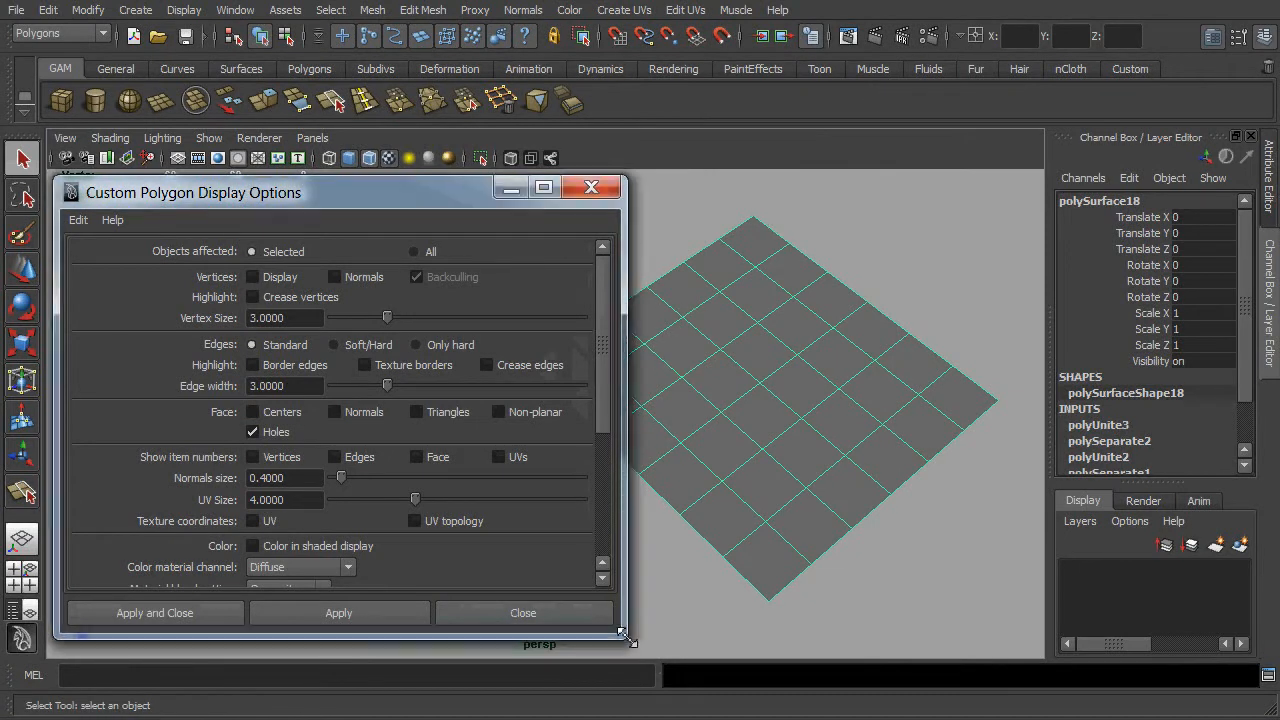
pyautogui.moveTo(628, 636); pyautogui.dragTo(642, 648)
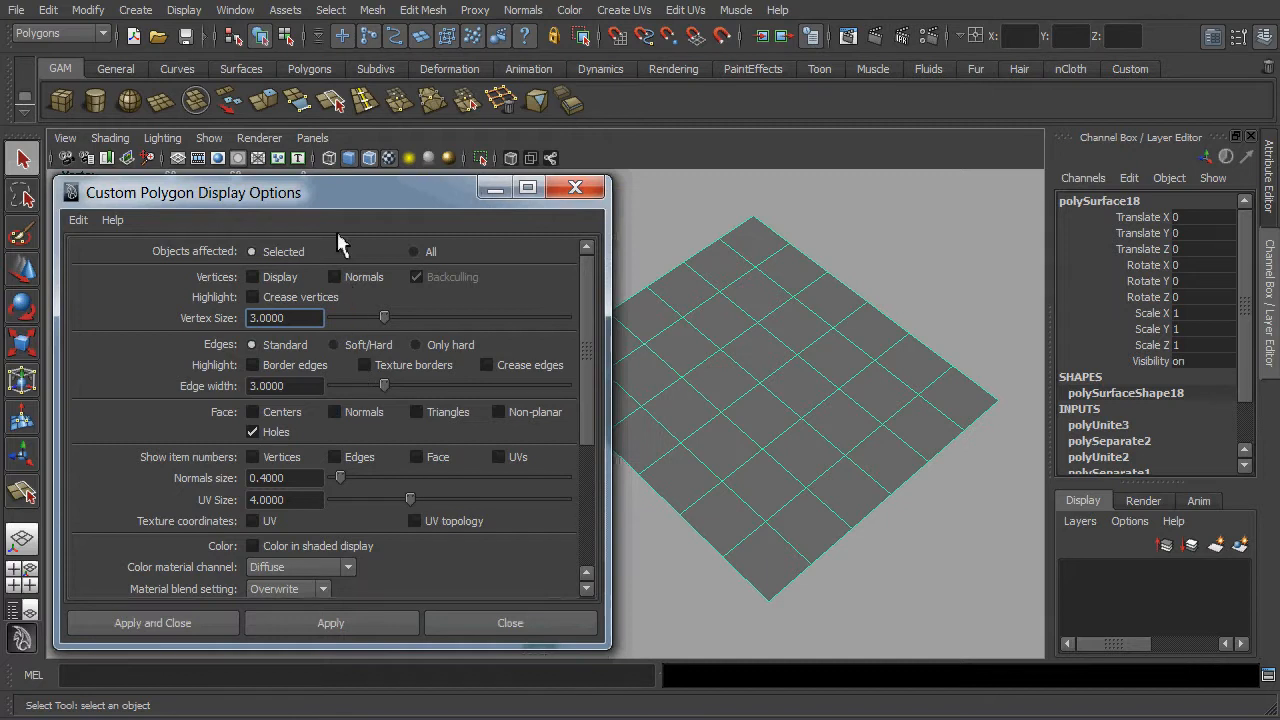
pyautogui.click(78, 218)
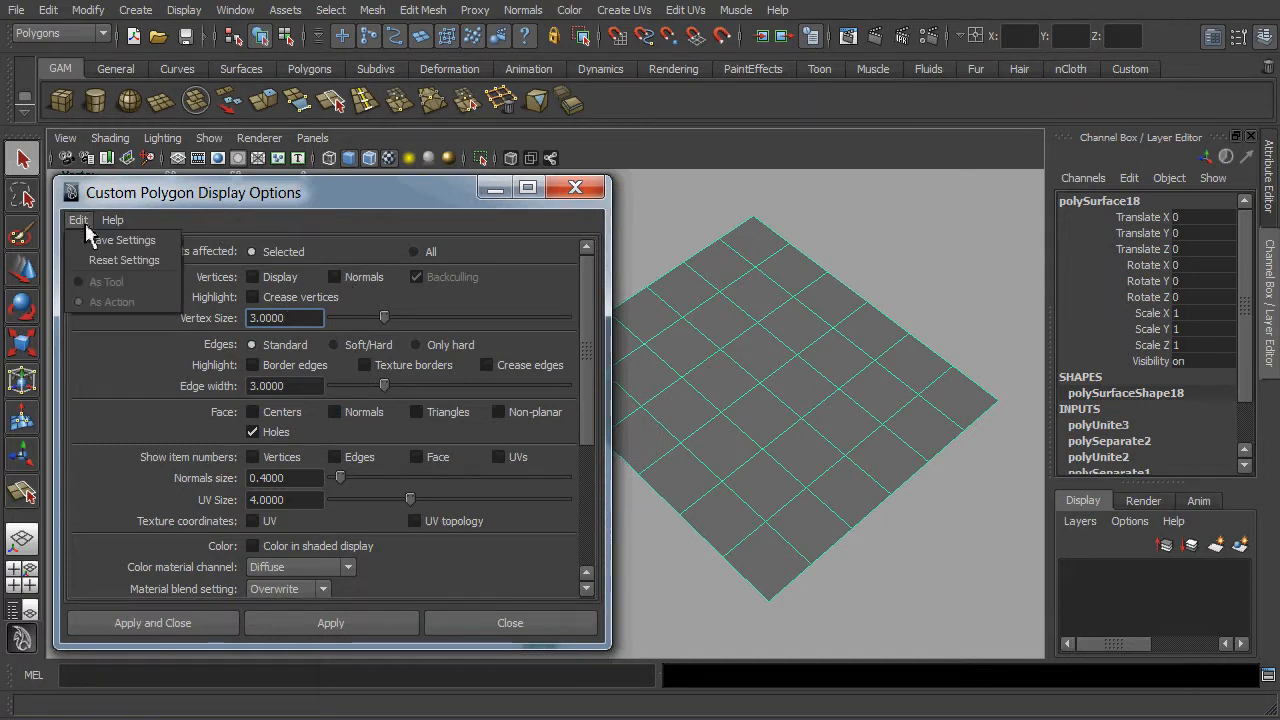
pyautogui.click(112, 276)
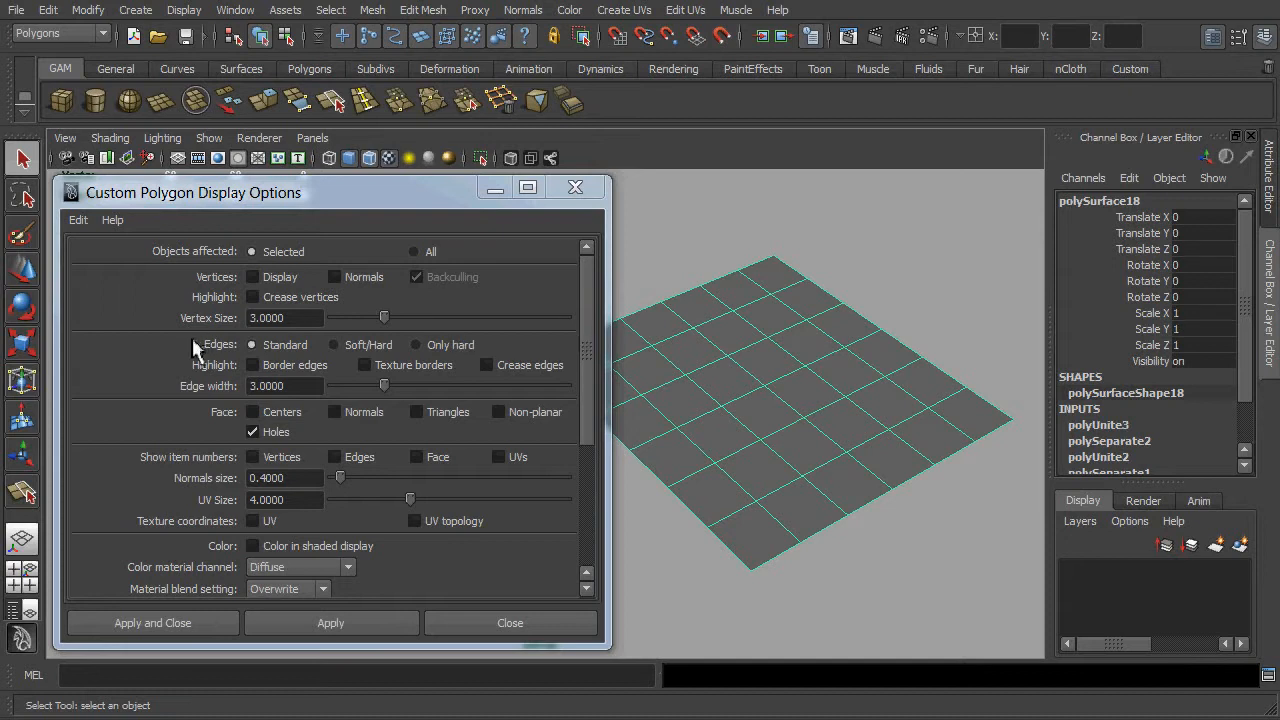
pyautogui.moveTo(232, 354)
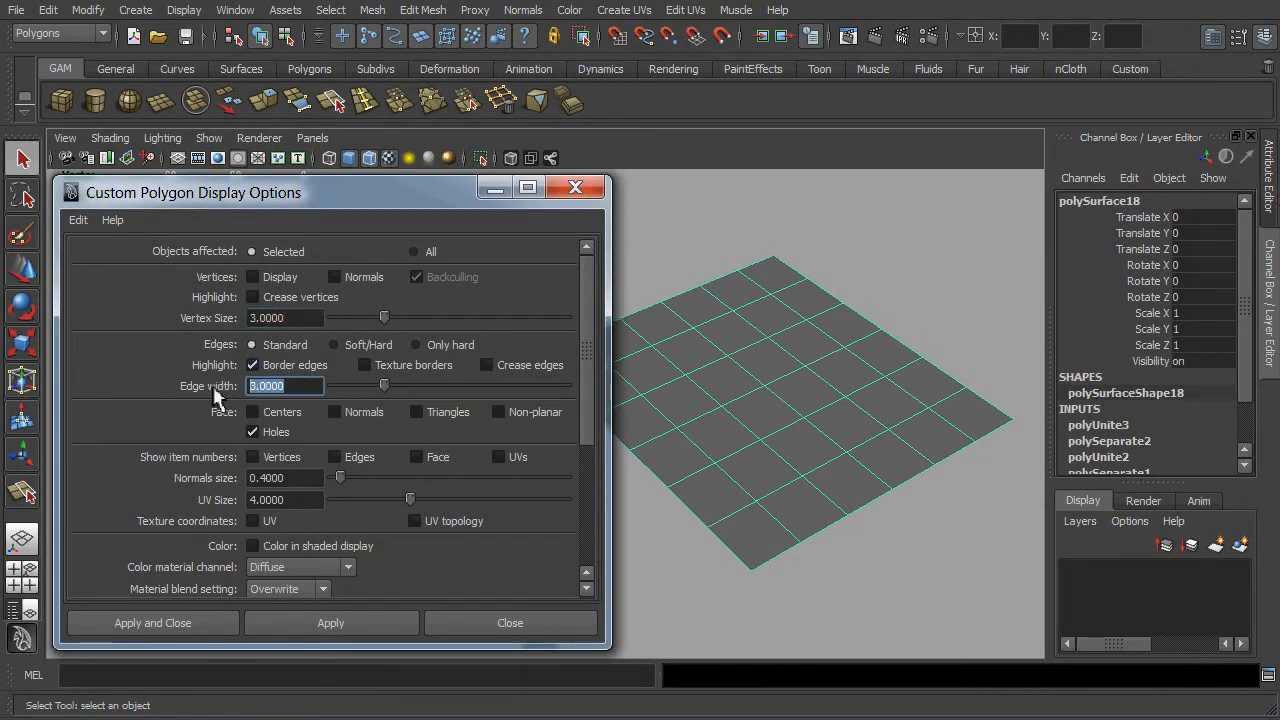
# - Highlight border edges at width 5 and apply to reveal the unmerged seam
pyautogui.write('5')
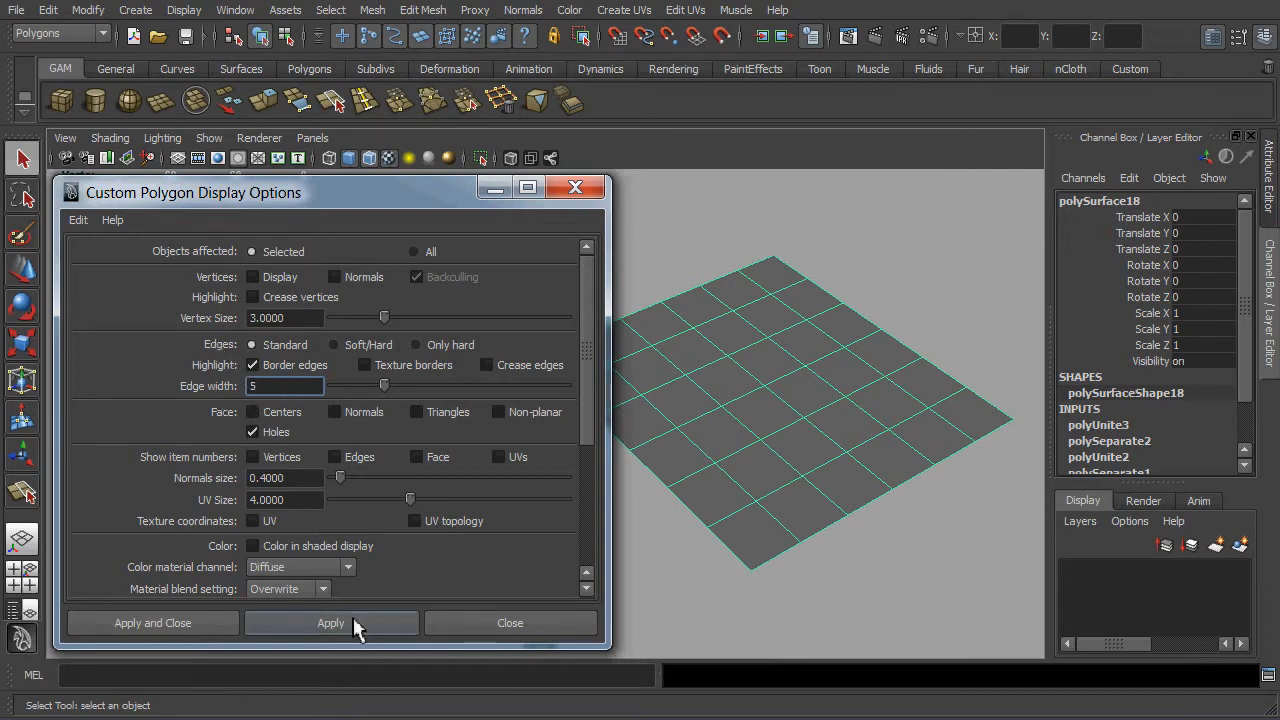
pyautogui.click(330, 622)
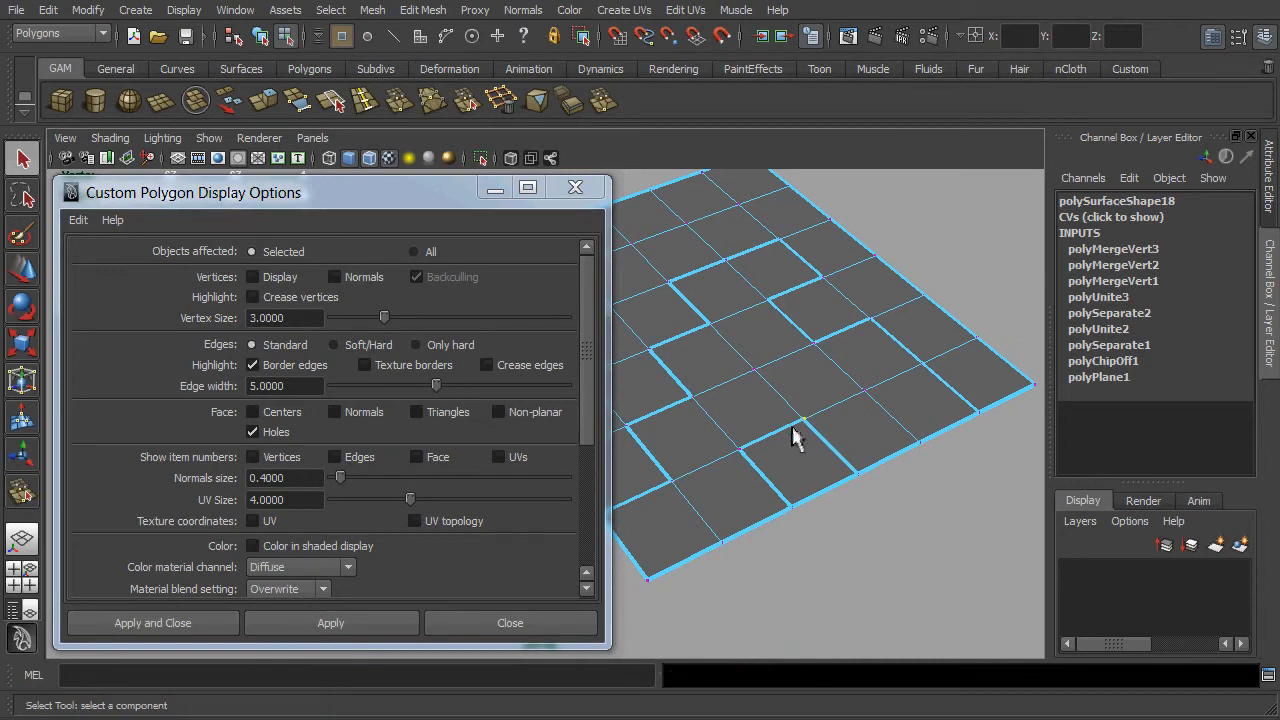
pyautogui.moveTo(780, 486)
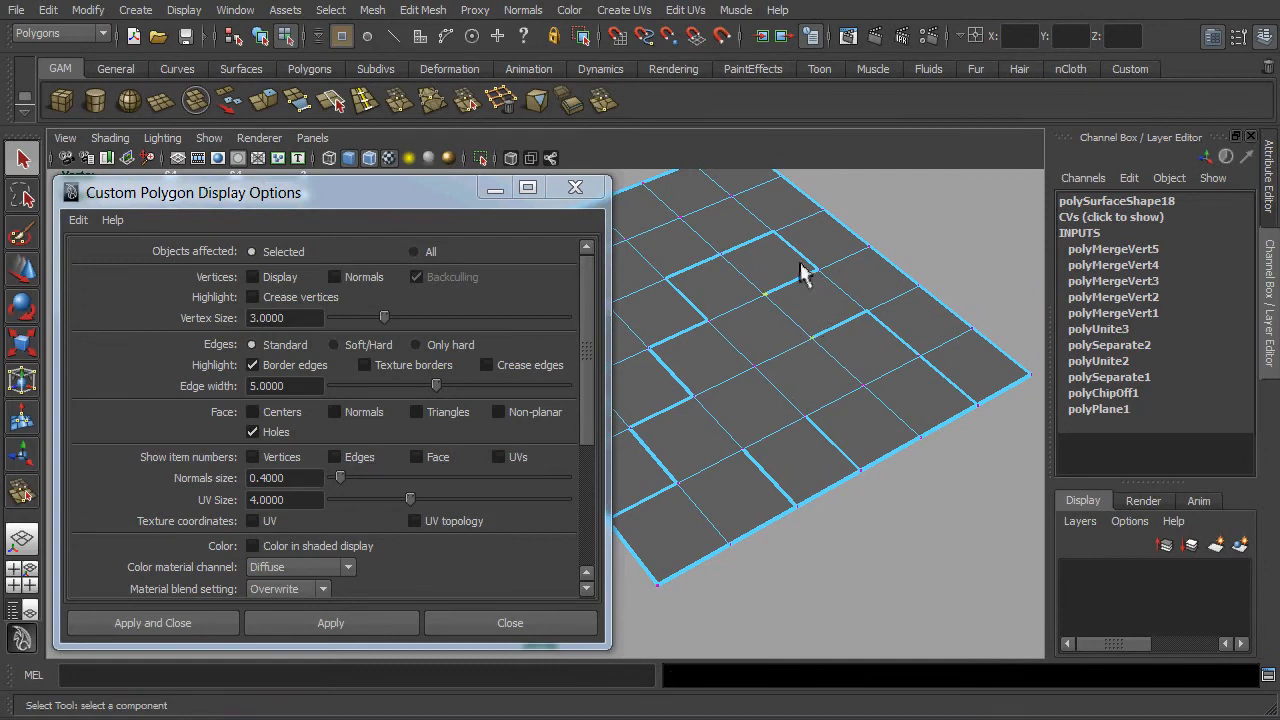
pyautogui.moveTo(836, 332)
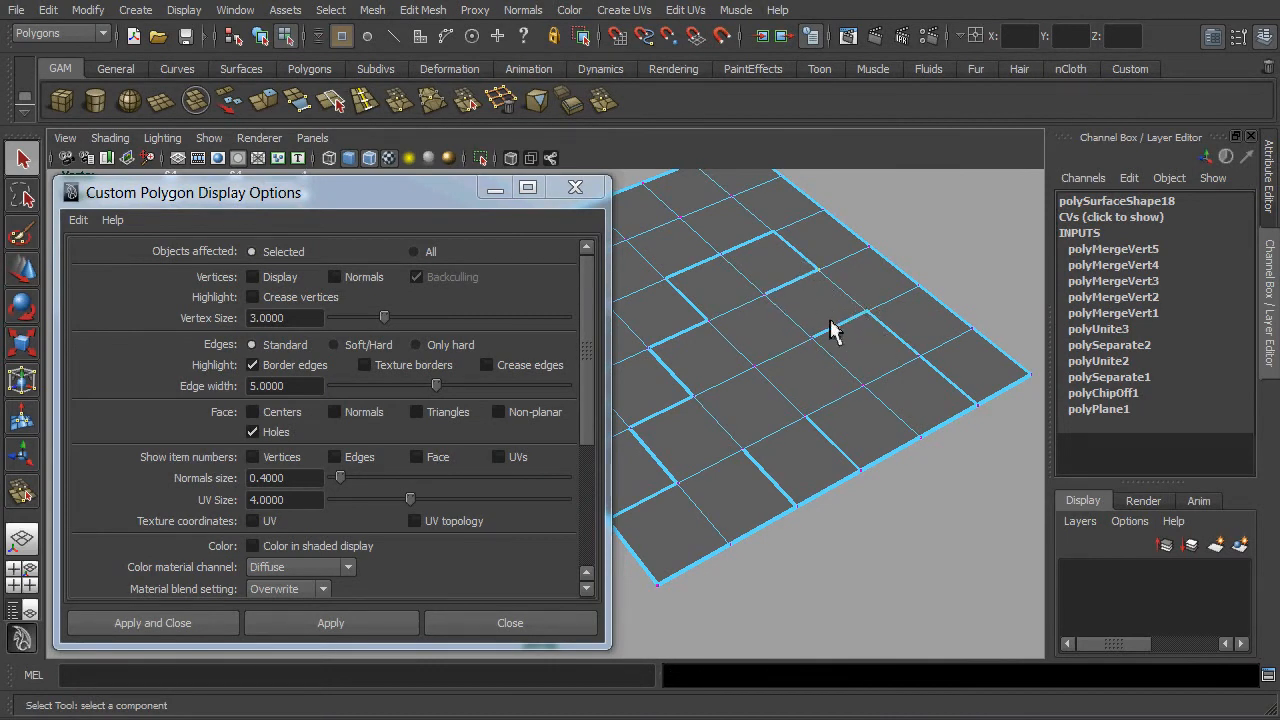
# - Orbit the view to inspect the plane's remaining seam borders after merging vertices
pyautogui.moveTo(836, 330); pyautogui.dragTo(776, 452)
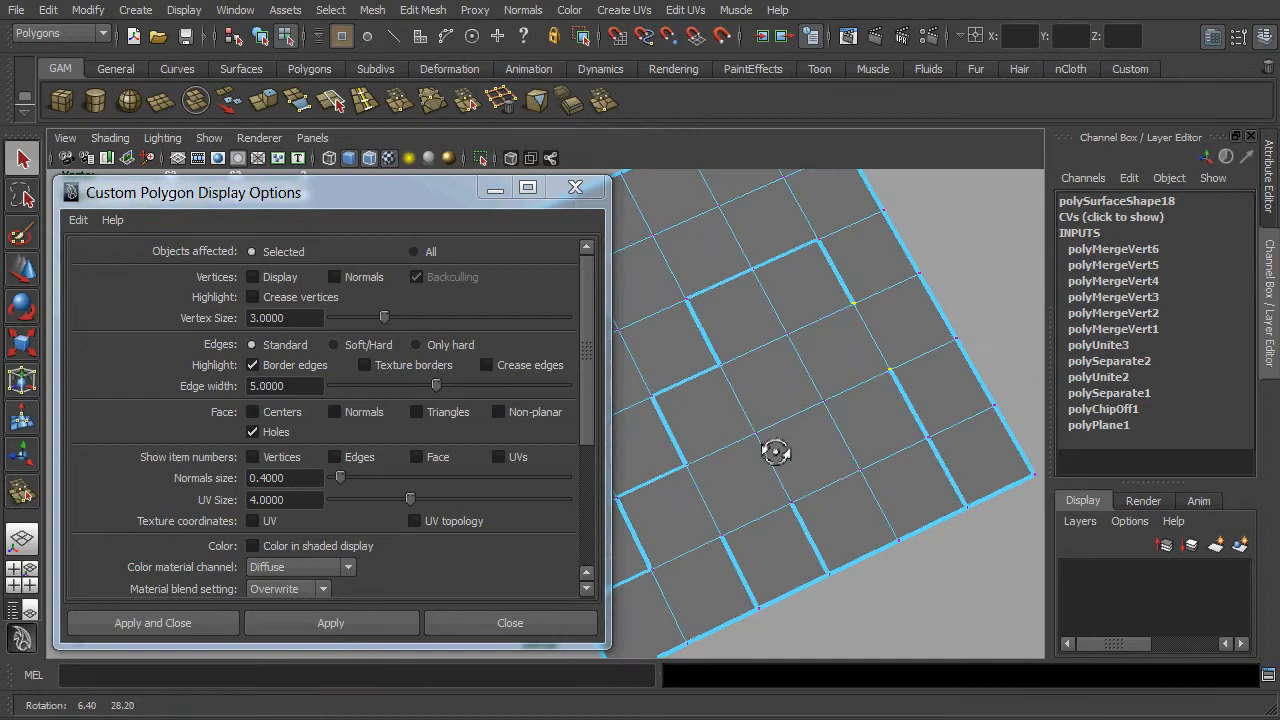
pyautogui.moveTo(776, 452); pyautogui.dragTo(752, 388)
pyautogui.write('5')
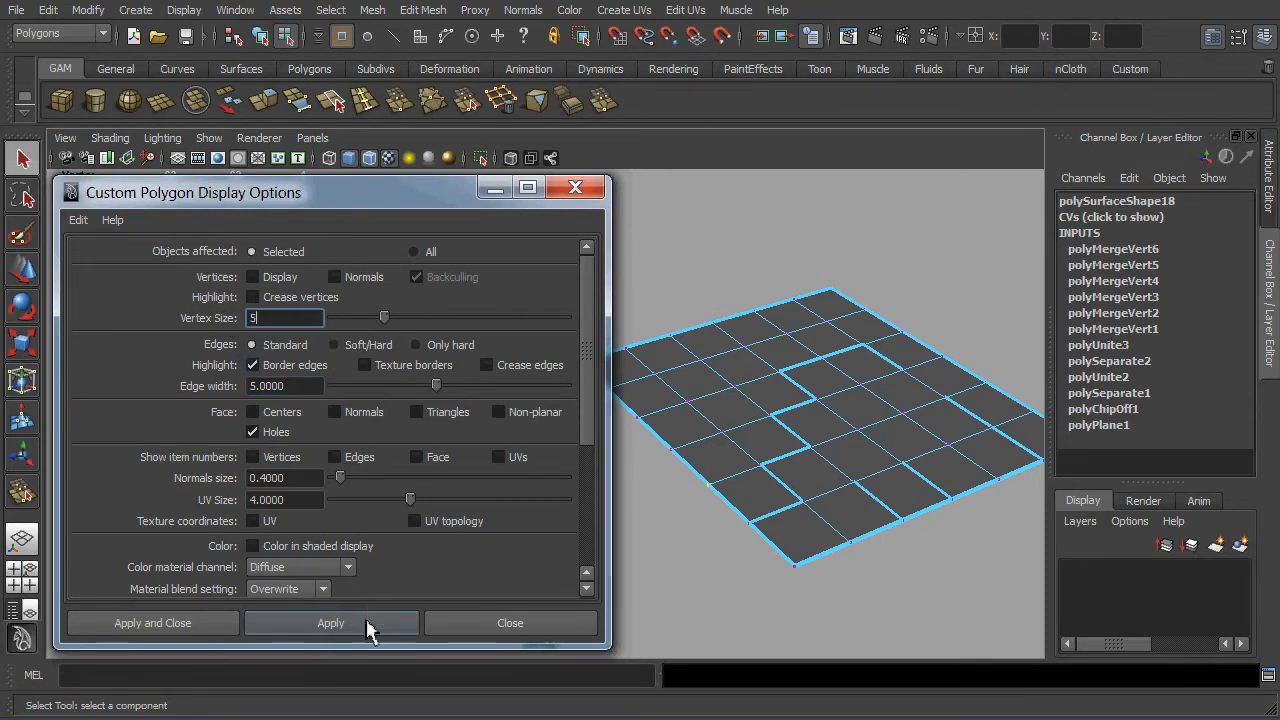
# - Apply vertex size 5 and inspect the enlarged vertices on the plane
pyautogui.click(330, 622)
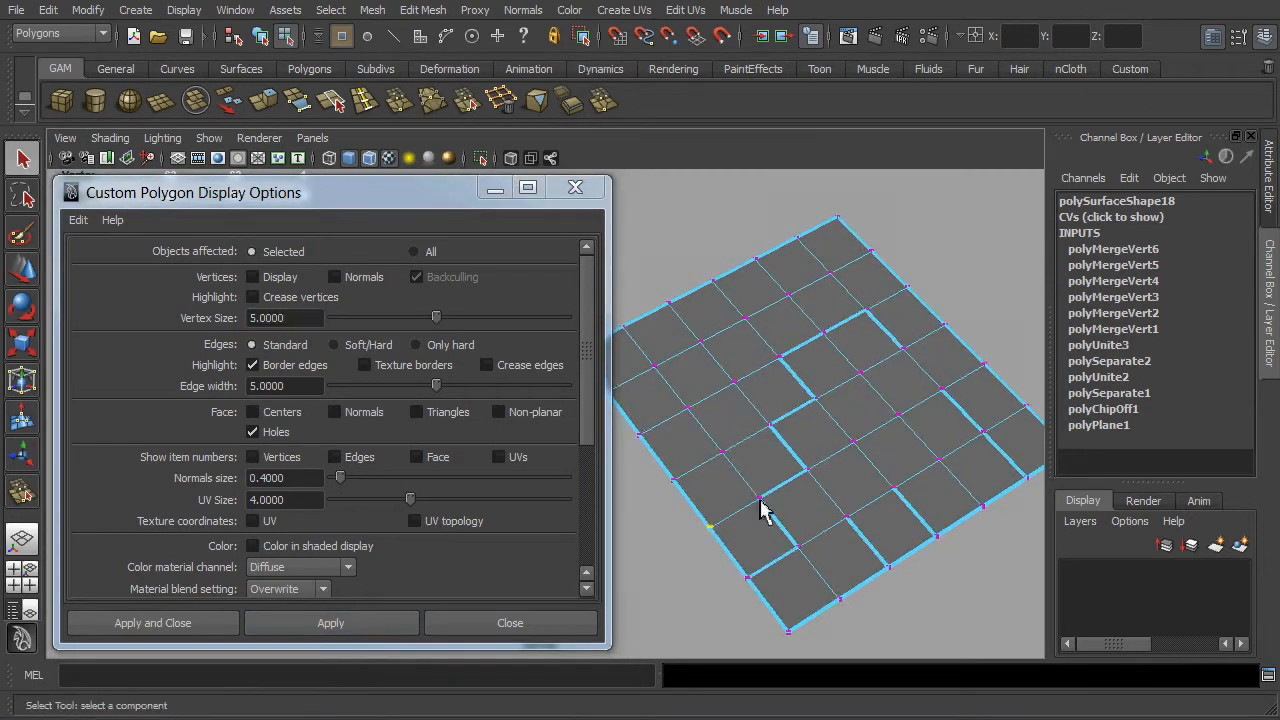
pyautogui.moveTo(760, 510); pyautogui.dragTo(836, 486)
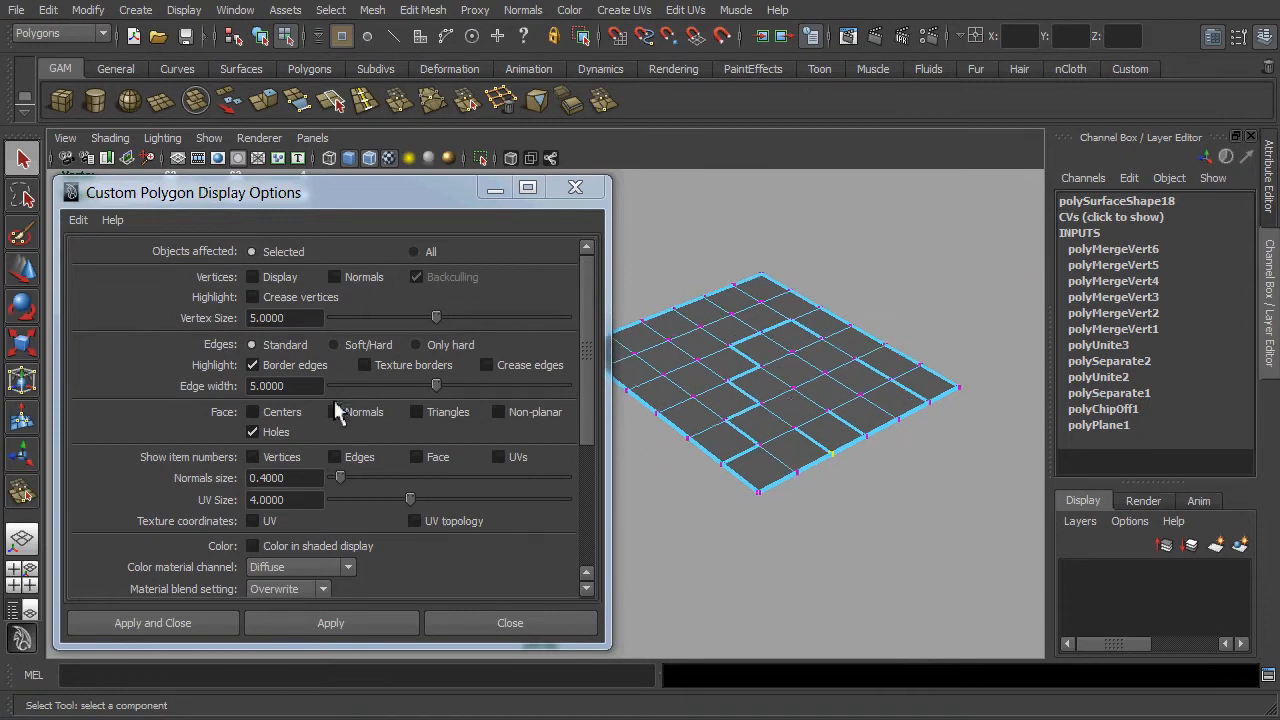
pyautogui.moveTo(590, 424)
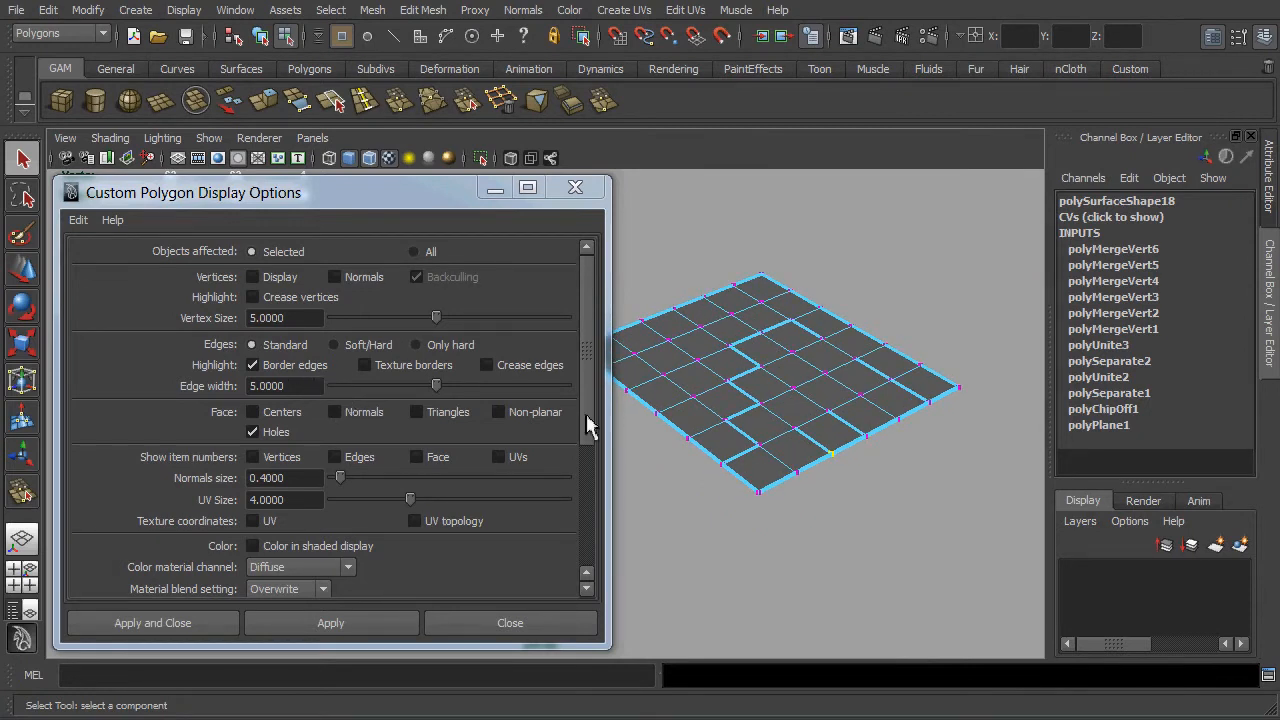
# - Change the border edge width to 4
pyautogui.click(284, 386)
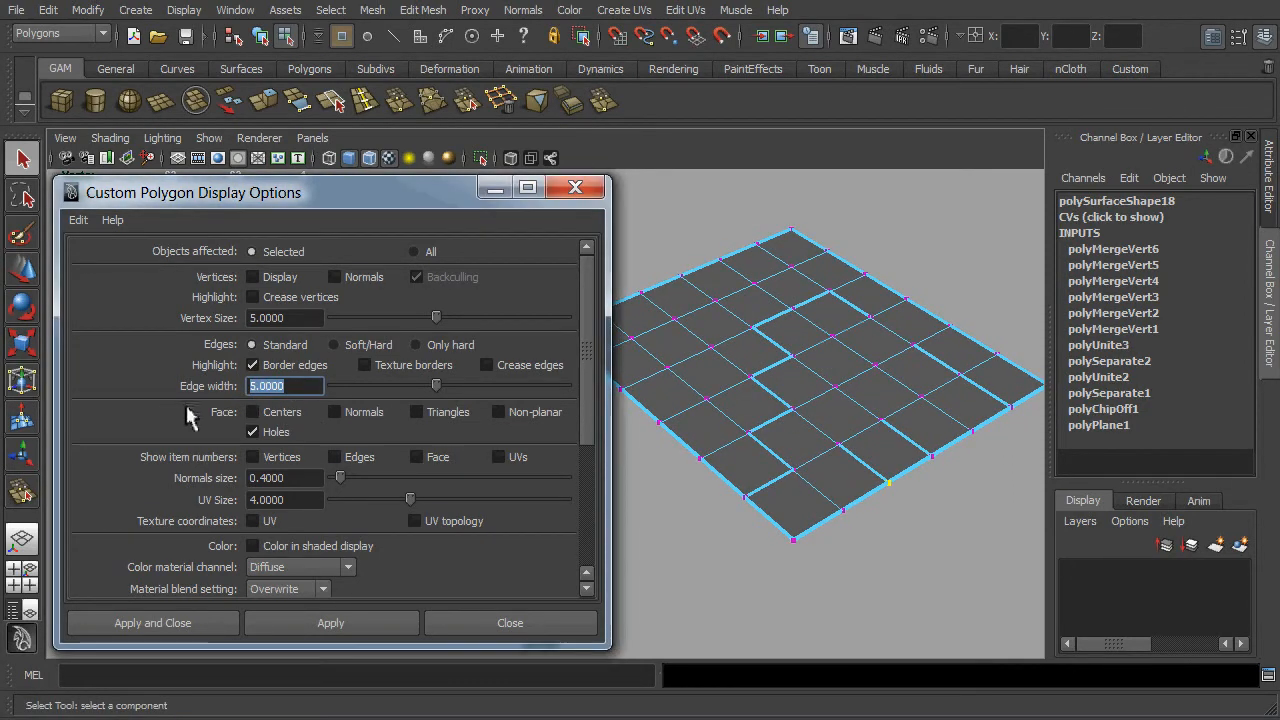
pyautogui.write('4')
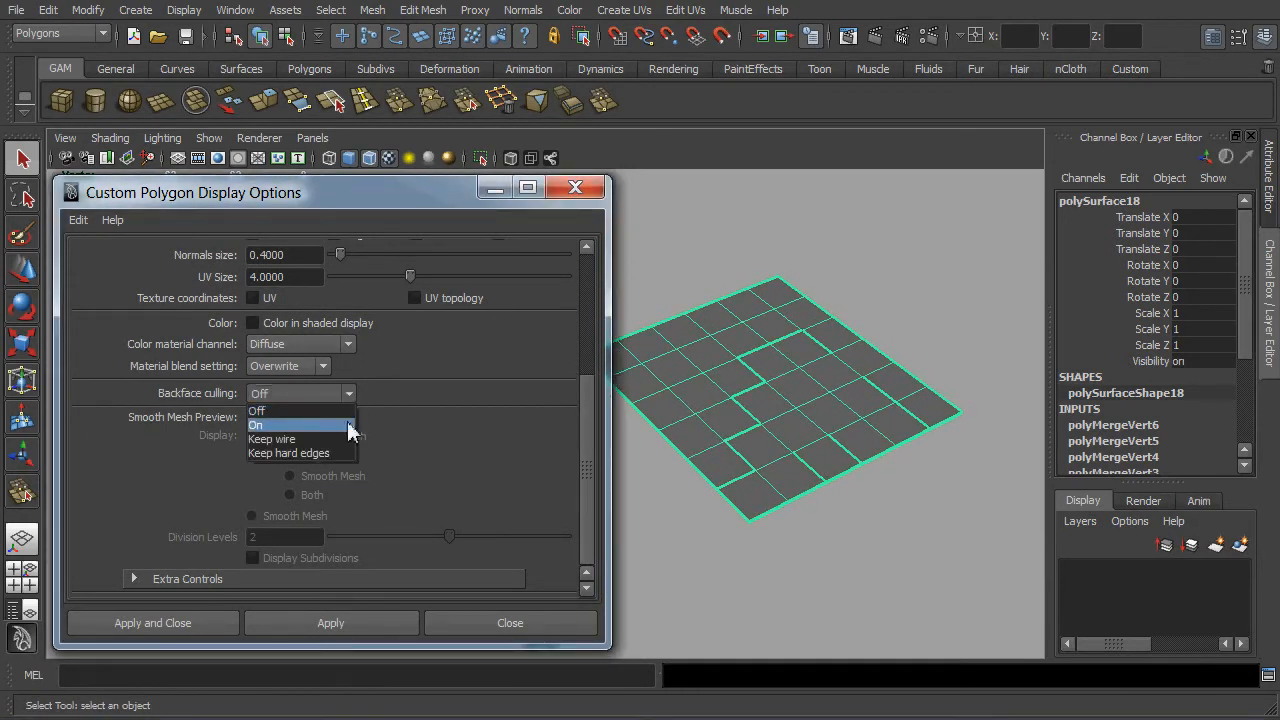
# - Set Backface culling to On and close the polygon display options
pyautogui.click(256, 424)
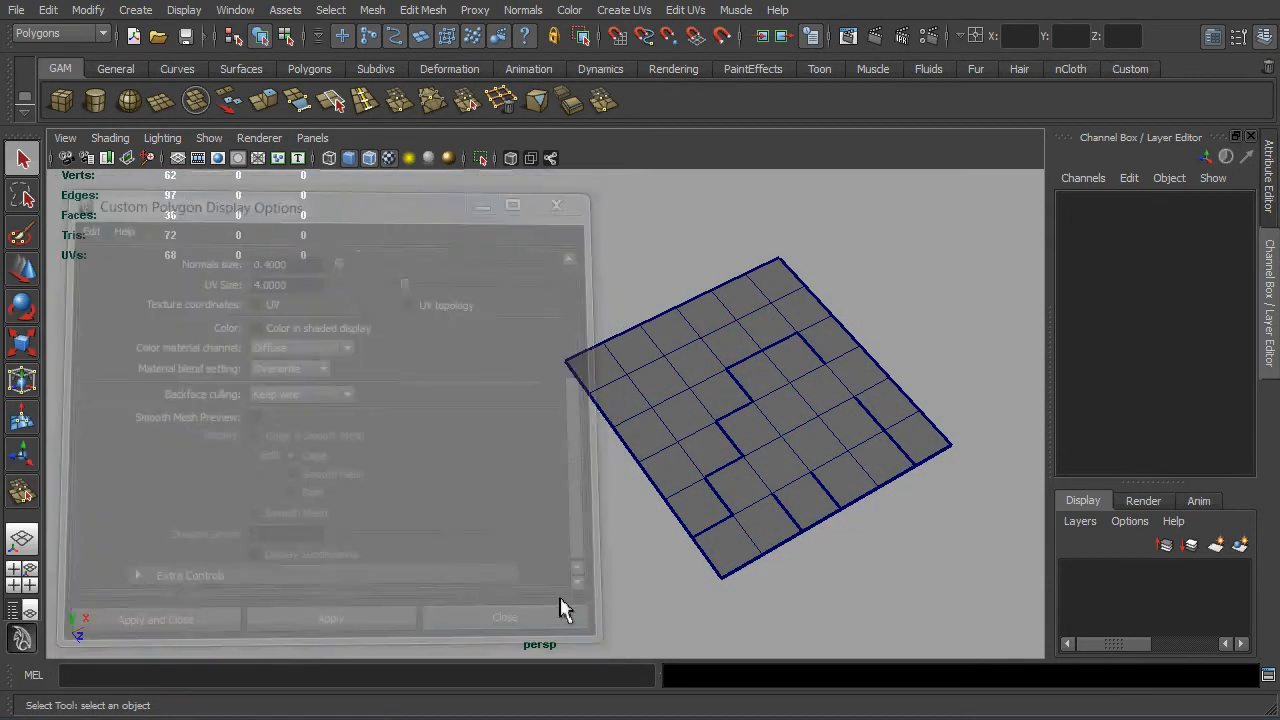
pyautogui.click(504, 616)
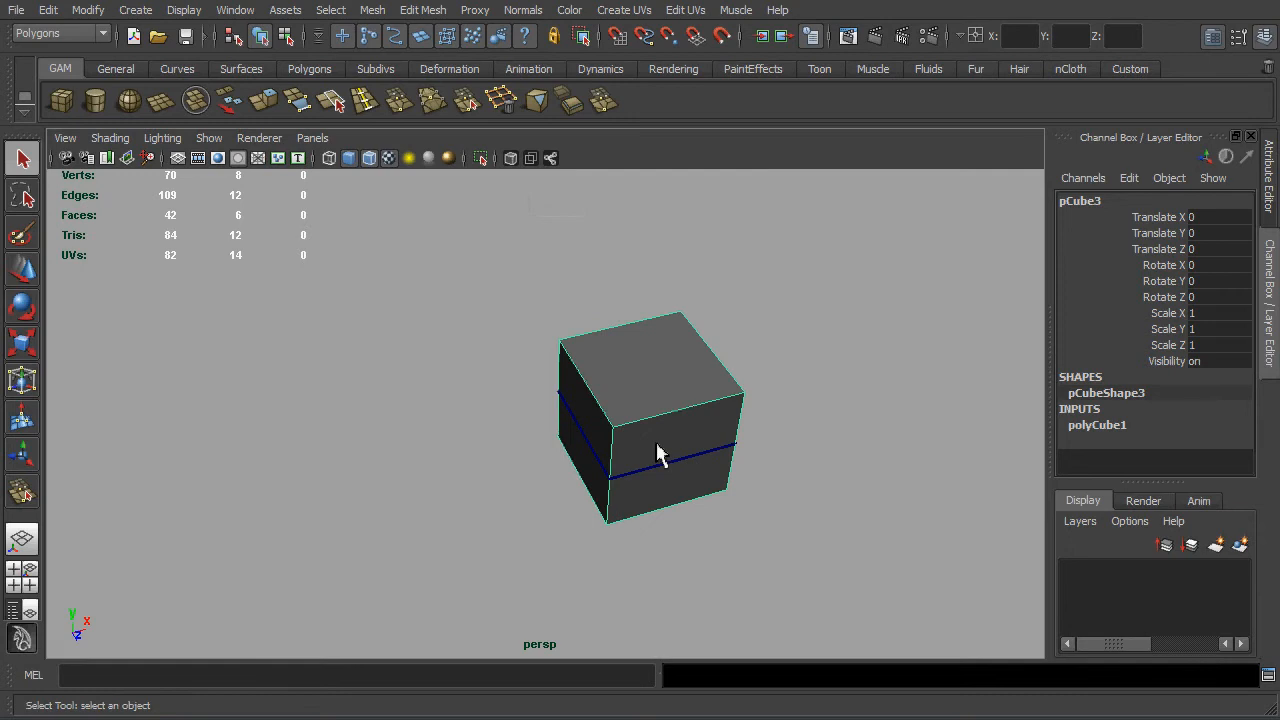
# - Move the open cube along Z away from the plane and select it
pyautogui.moveTo(660, 450); pyautogui.dragTo(584, 324)
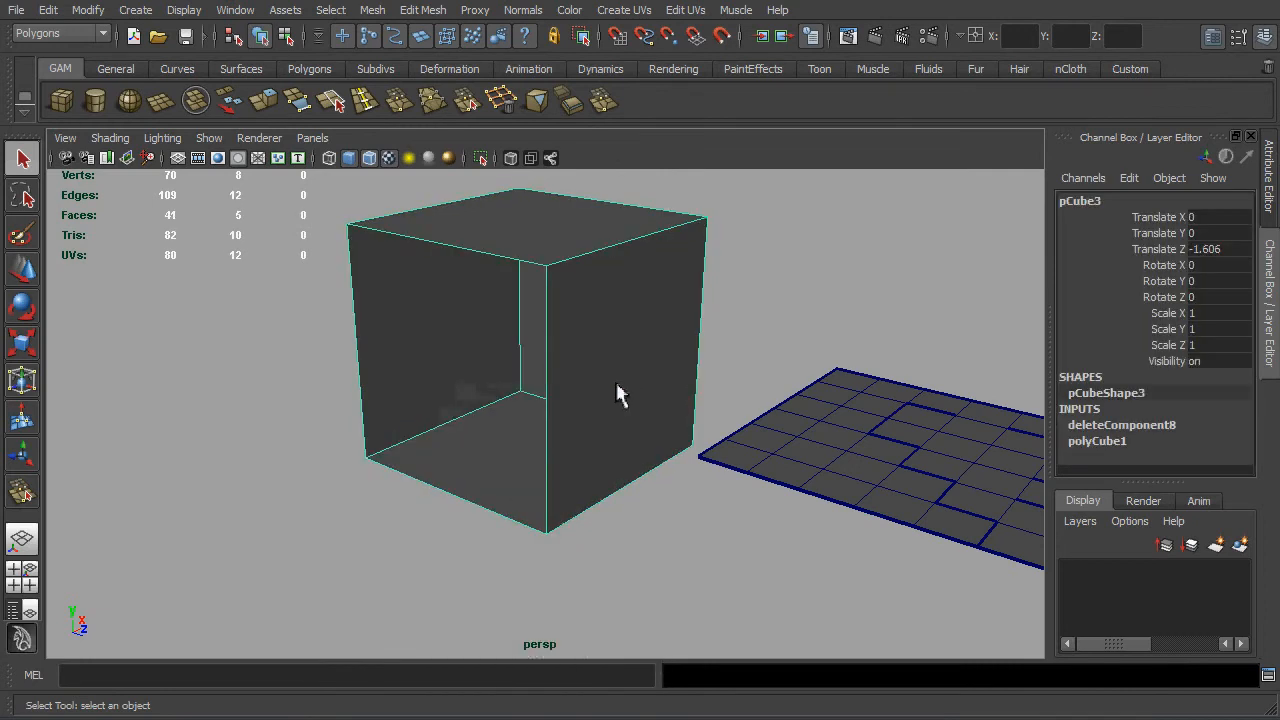
pyautogui.moveTo(628, 384)
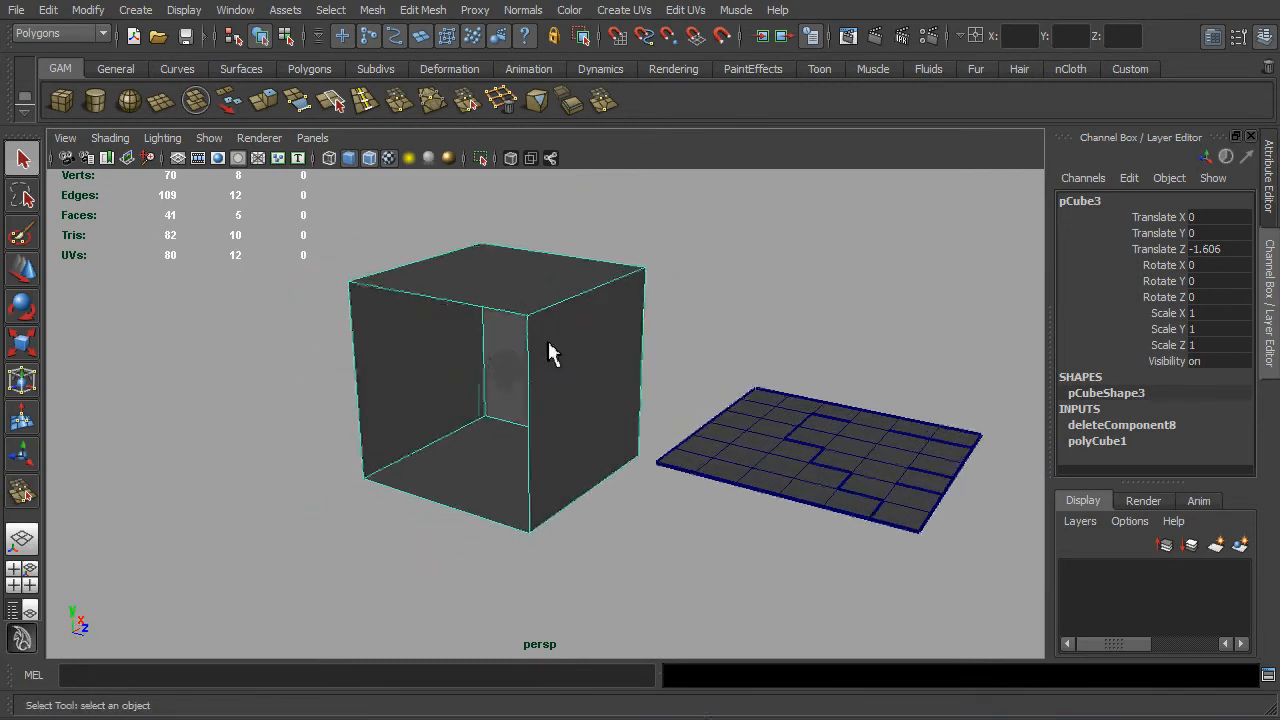
pyautogui.click(184, 10)
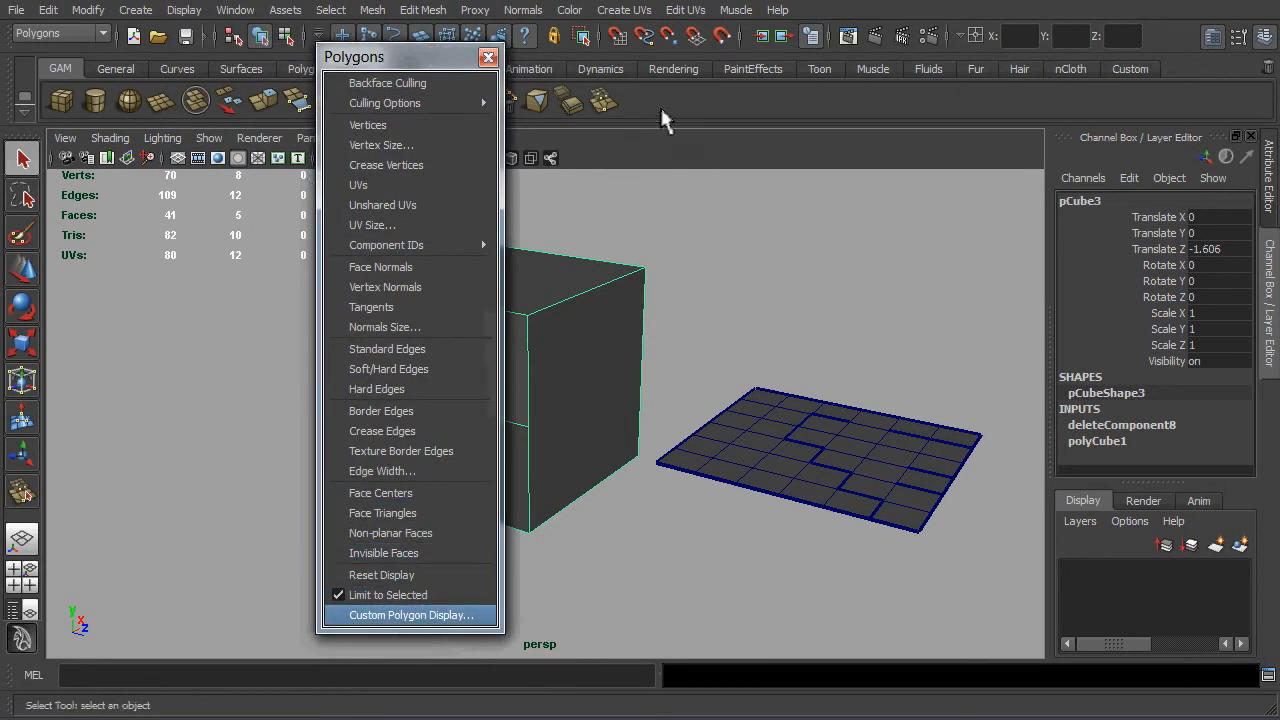
pyautogui.moveTo(436, 620)
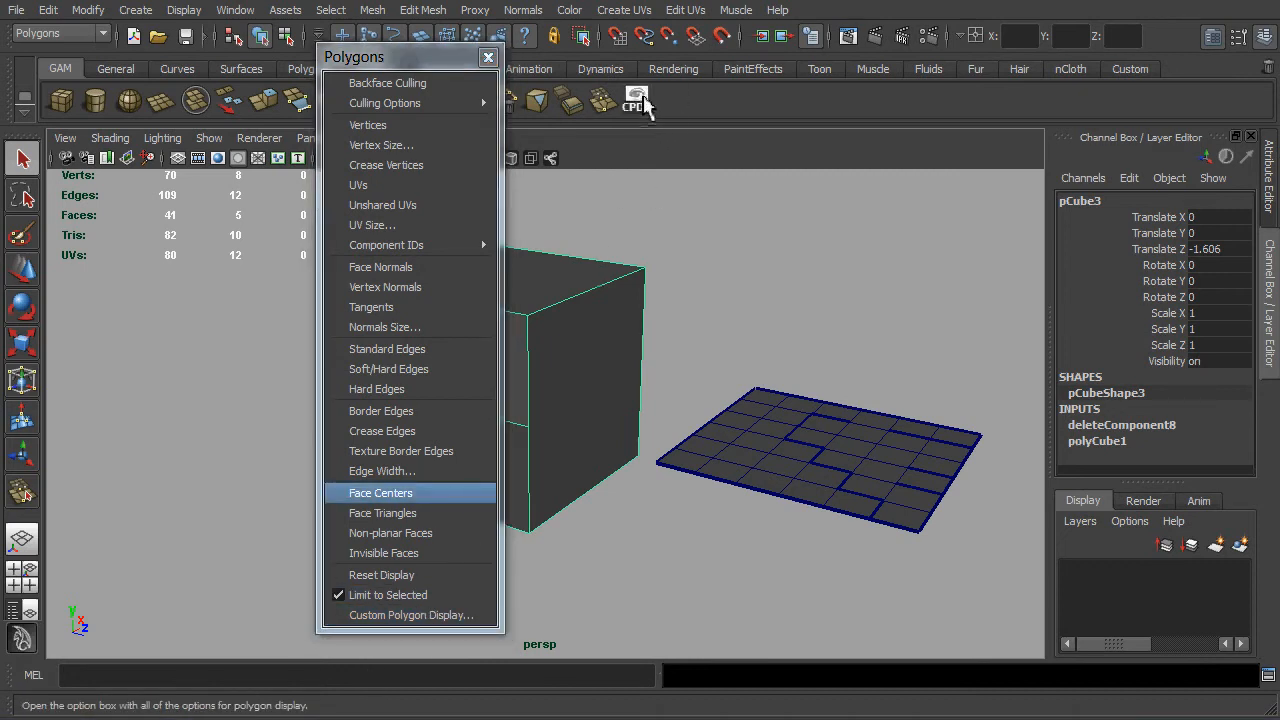
# - Add a Custom Polygon Display shortcut button to the shelf and close the options window
pyautogui.click(412, 614)
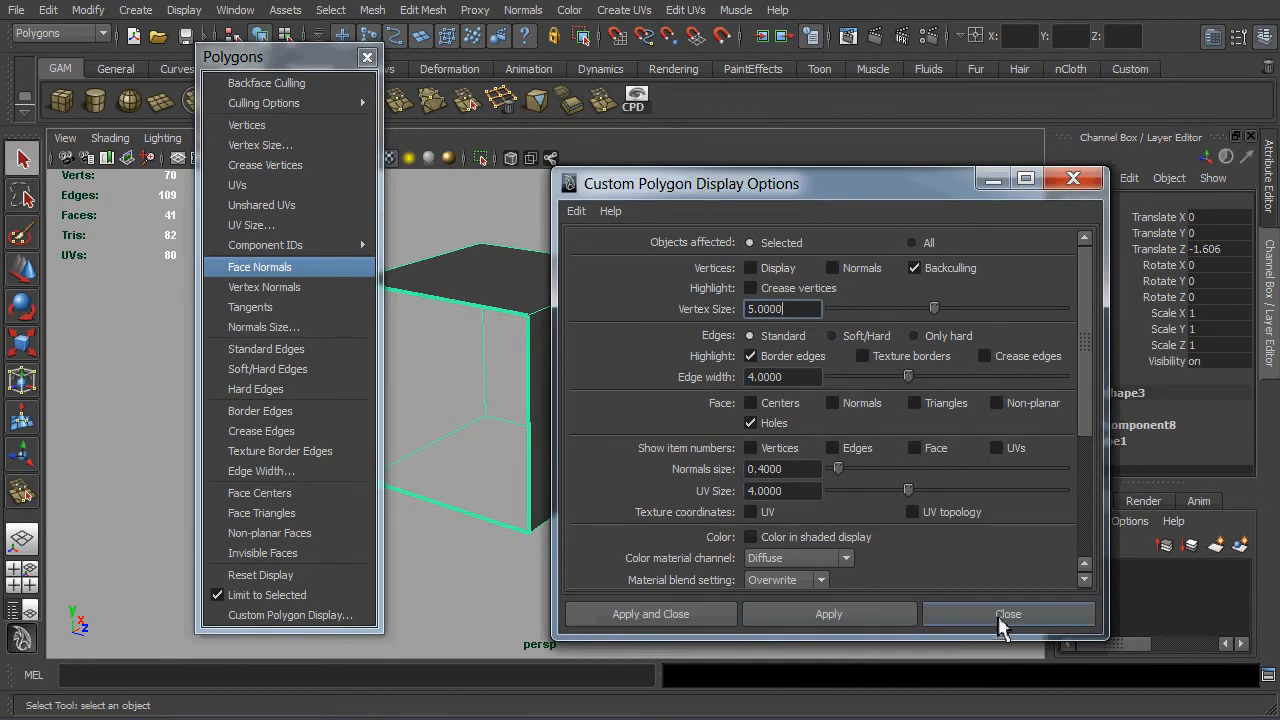
pyautogui.click(1008, 612)
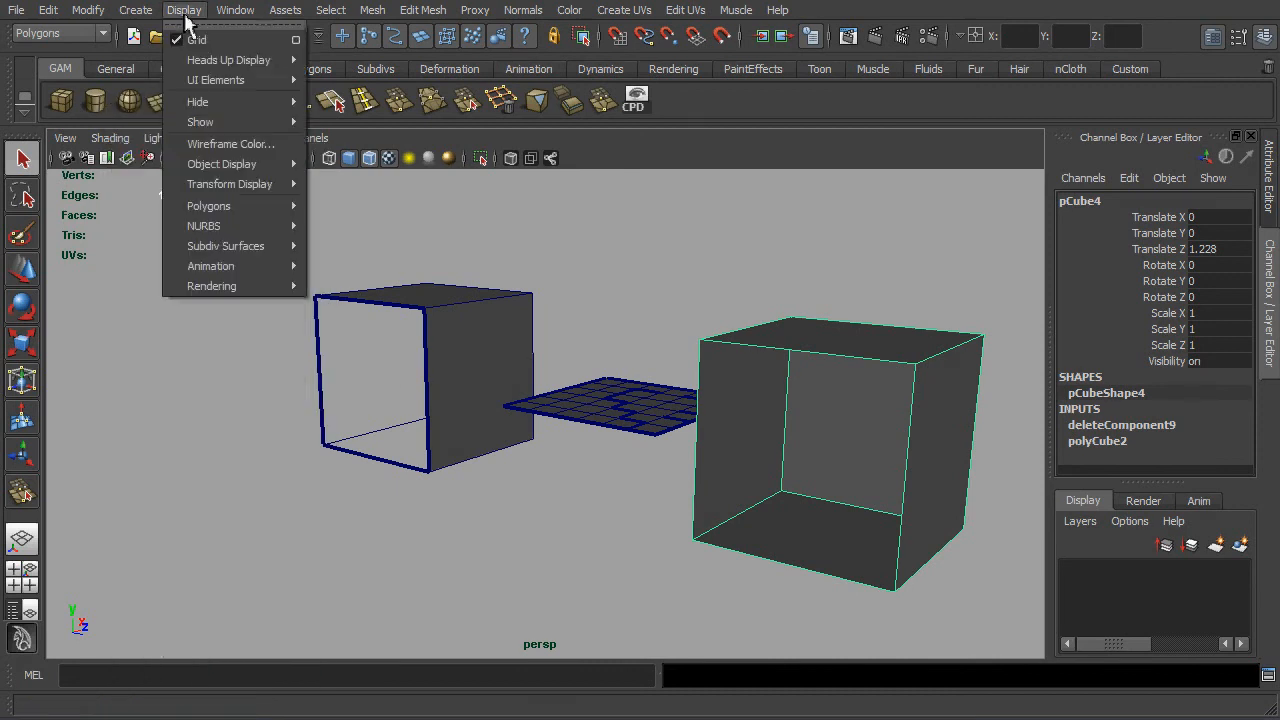
pyautogui.moveTo(208, 204)
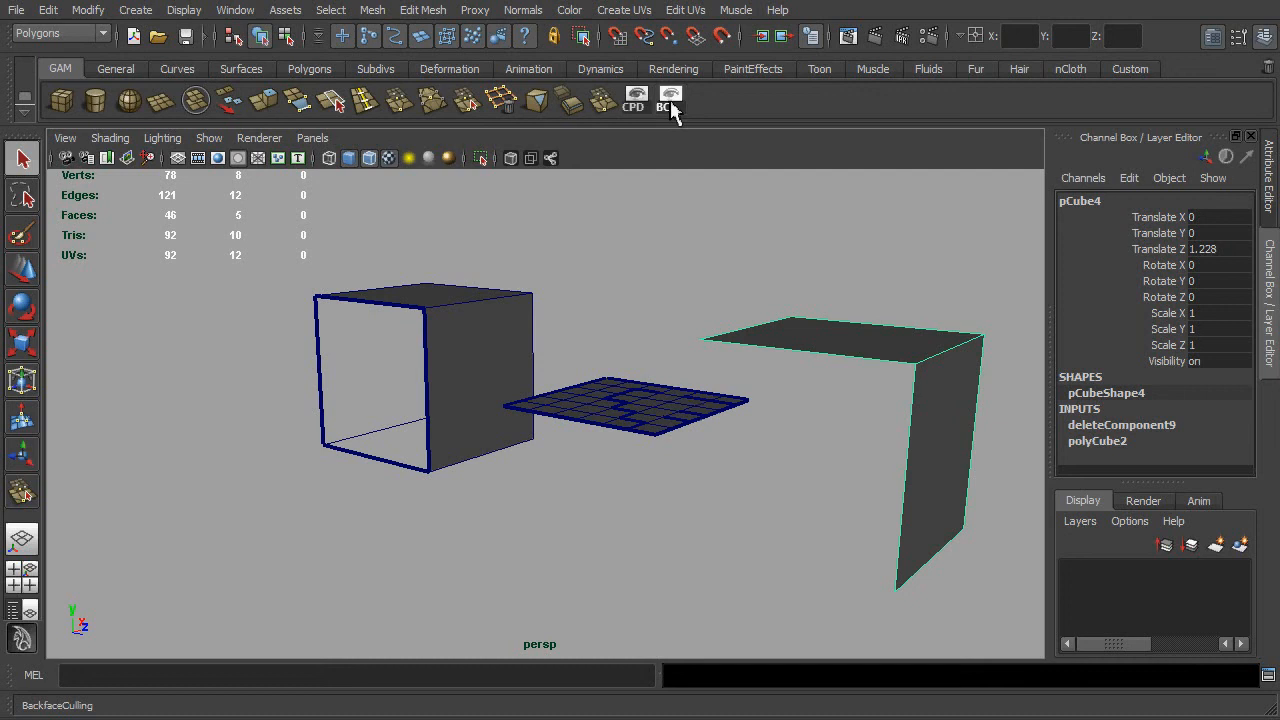
# - Toggle backface culling on pCube4, set Culling Options to Keep Wire, then toggle culling off
pyautogui.click(184, 10)
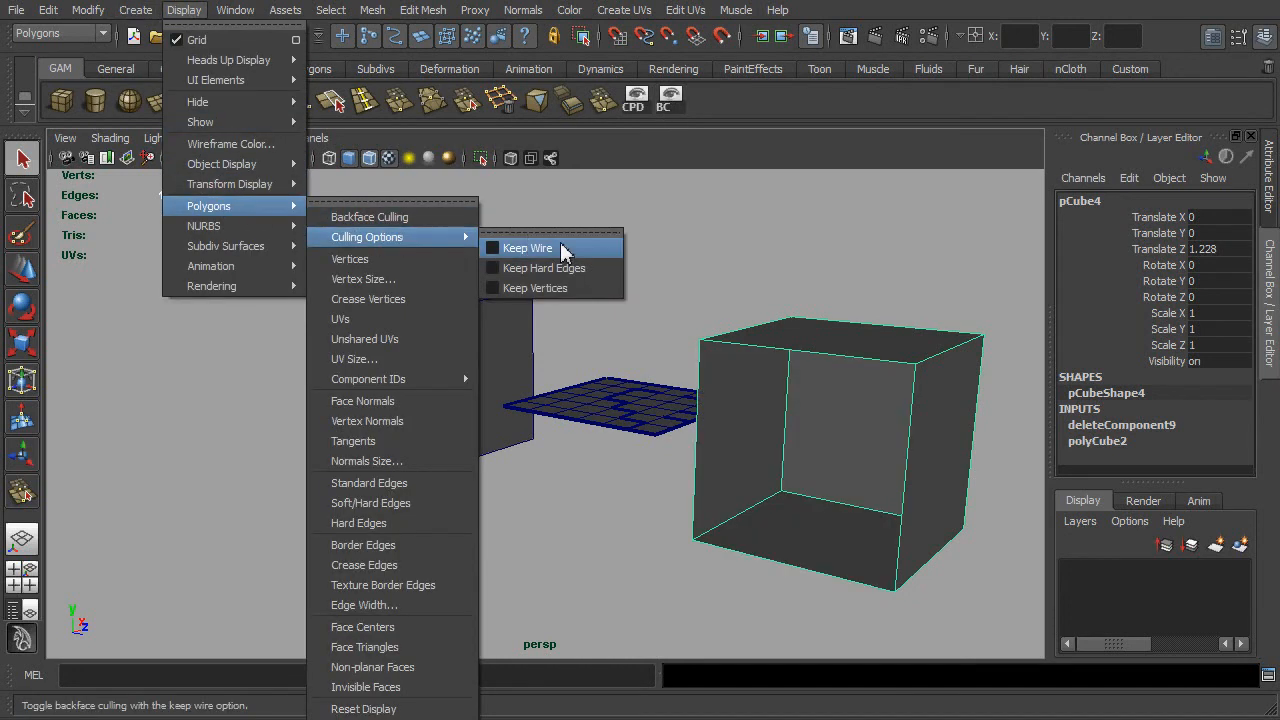
pyautogui.click(528, 248)
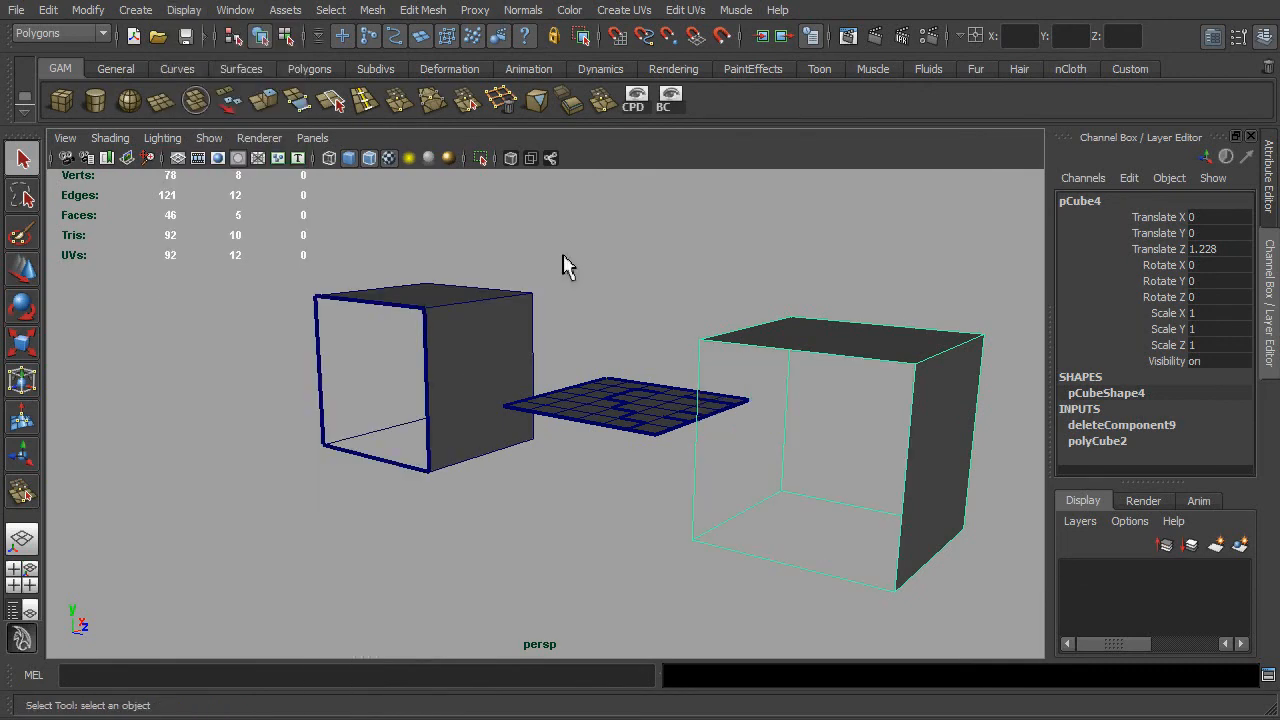
pyautogui.click(668, 98)
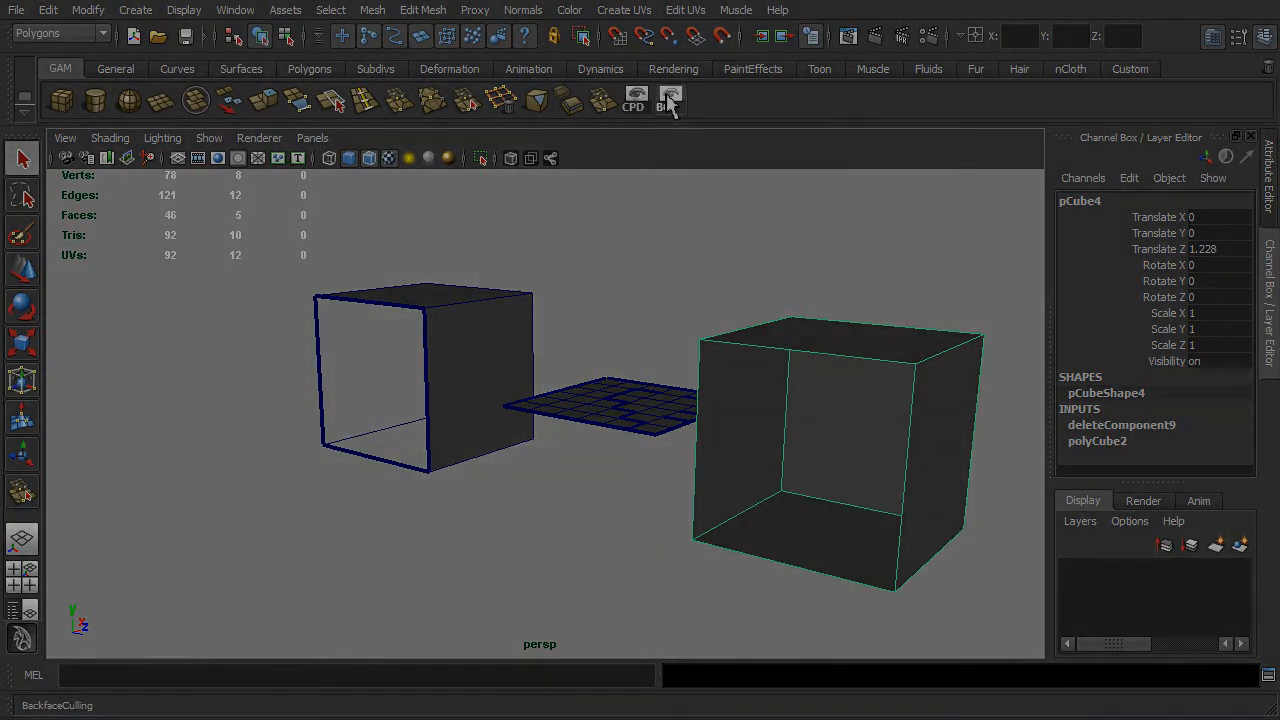